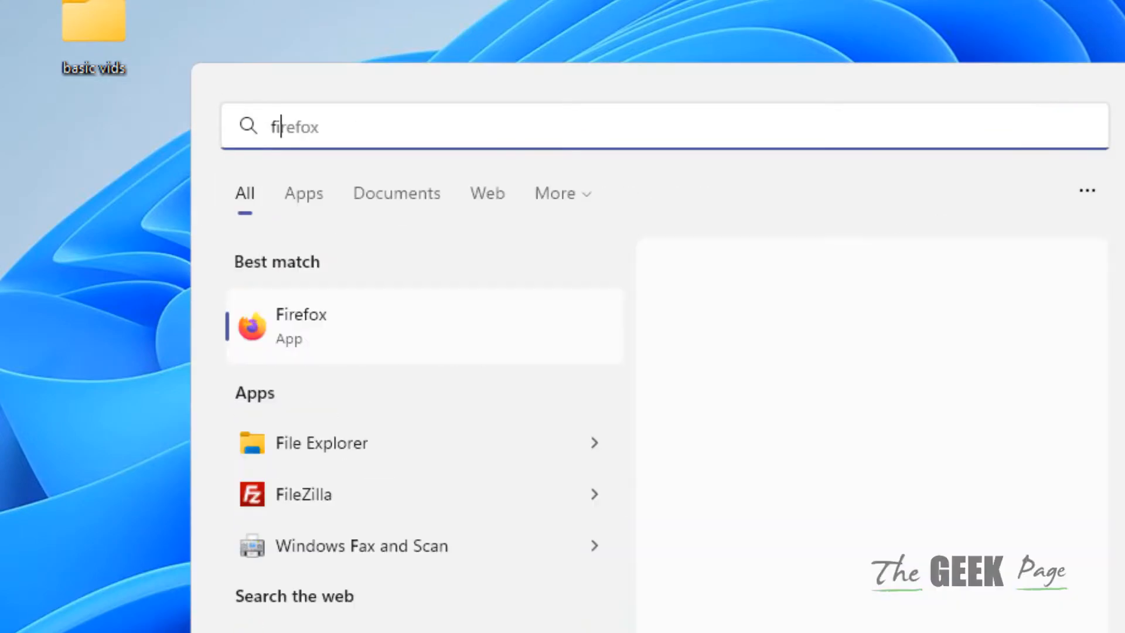
Search for 'file explorer options' and pick the File Explorer Options control panel result
text(file explorer opt)
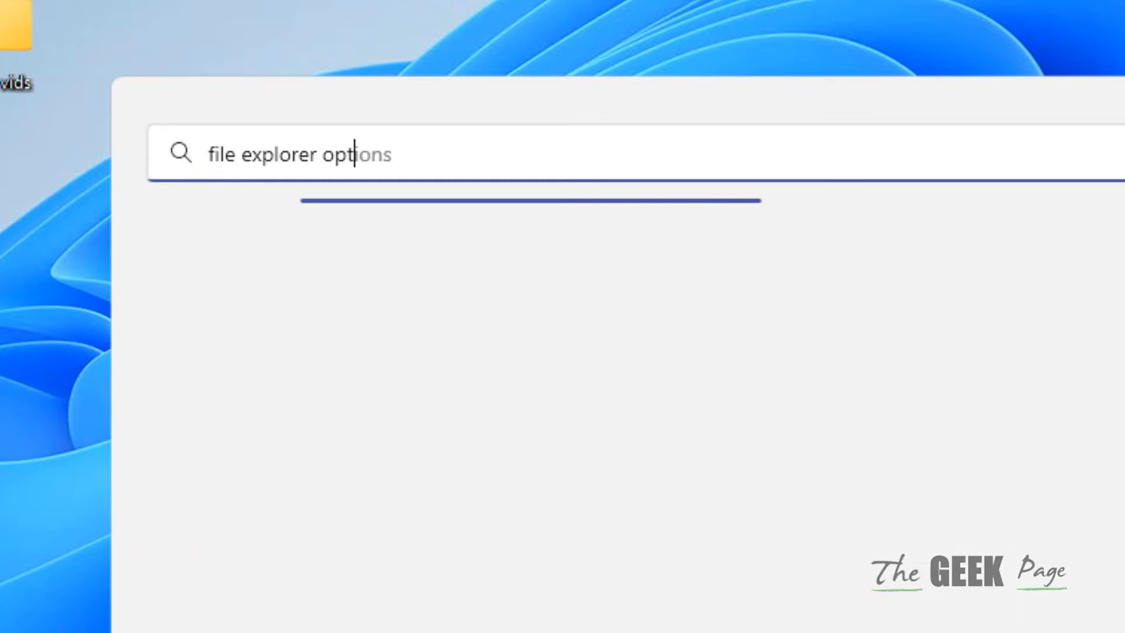
text(services)
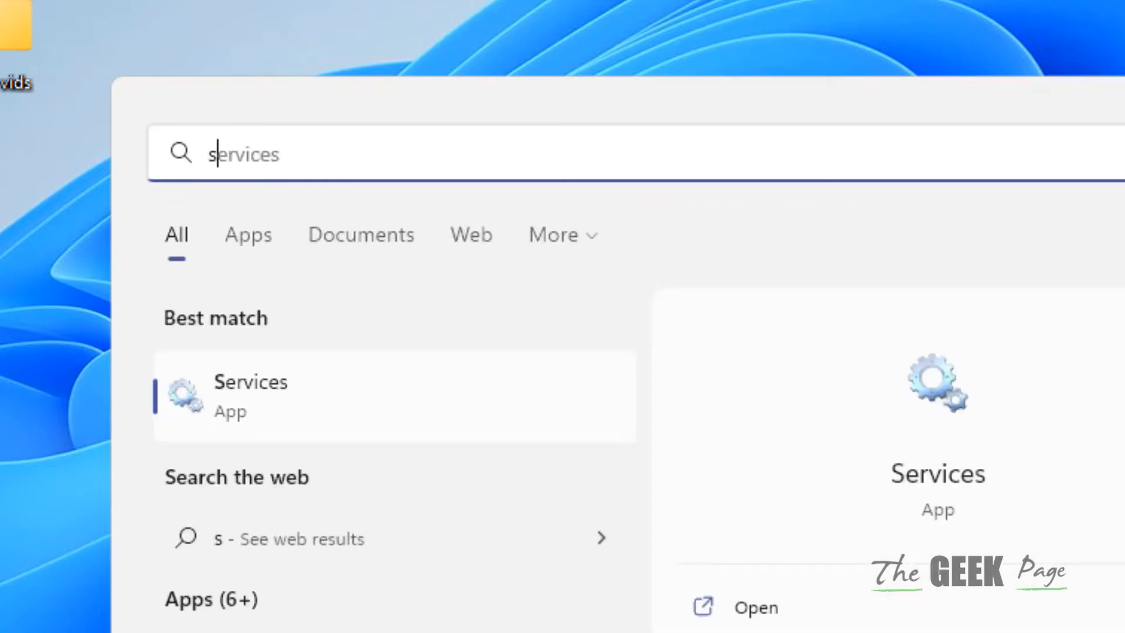
text(file explorer)
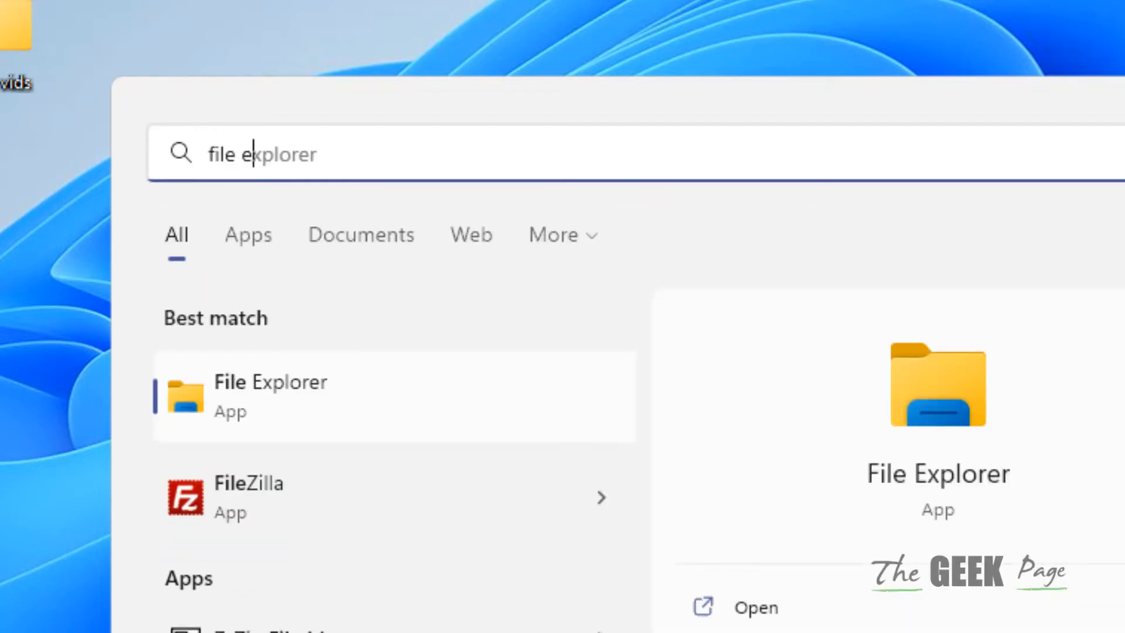
text(options)
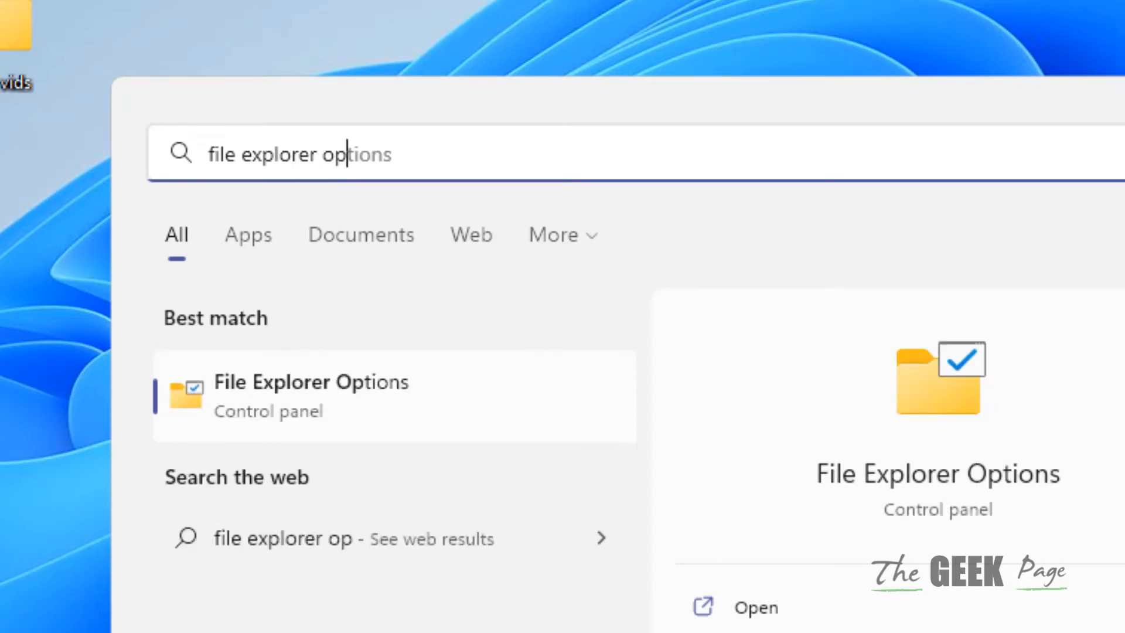
click(314, 411)
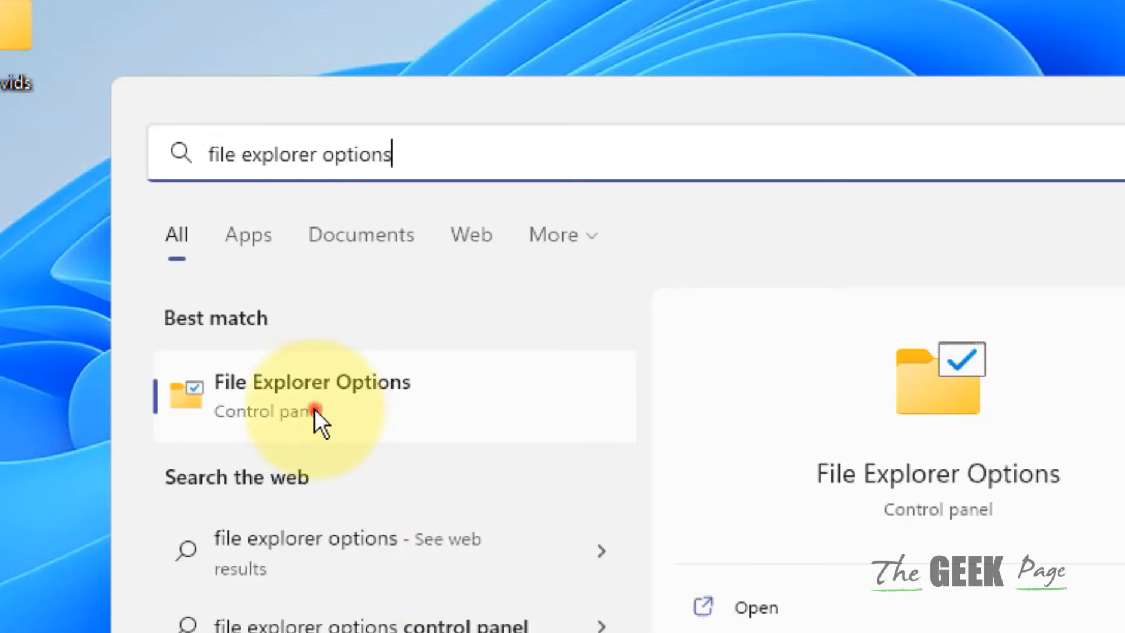
On the View tab, show hidden files and unhide protected operating system files, confirming and applying
click(316, 410)
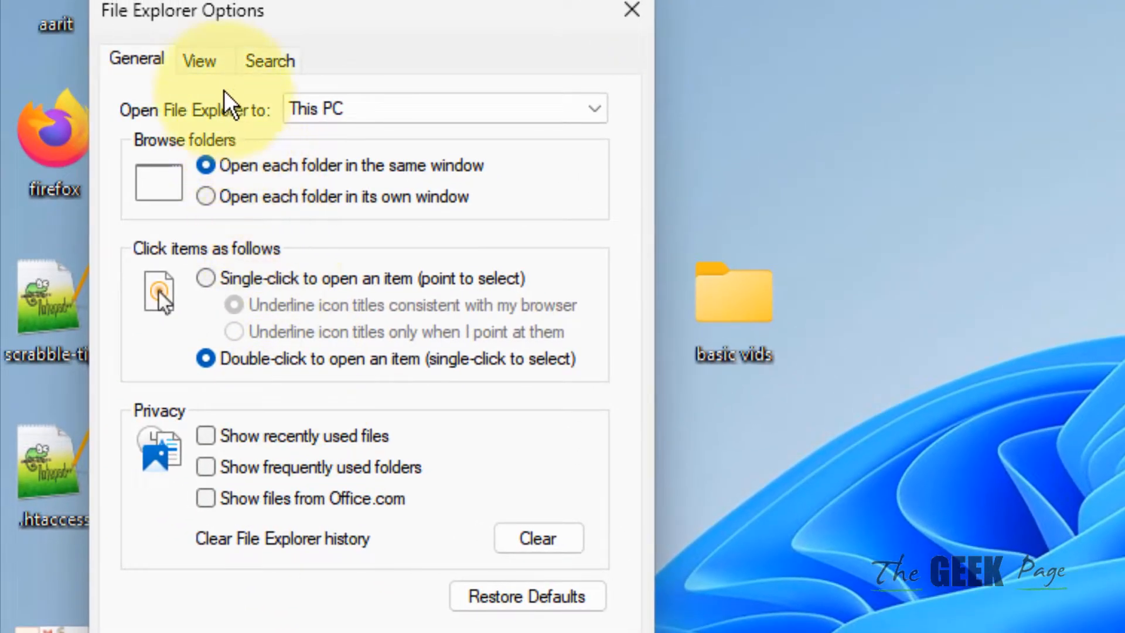
click(199, 60)
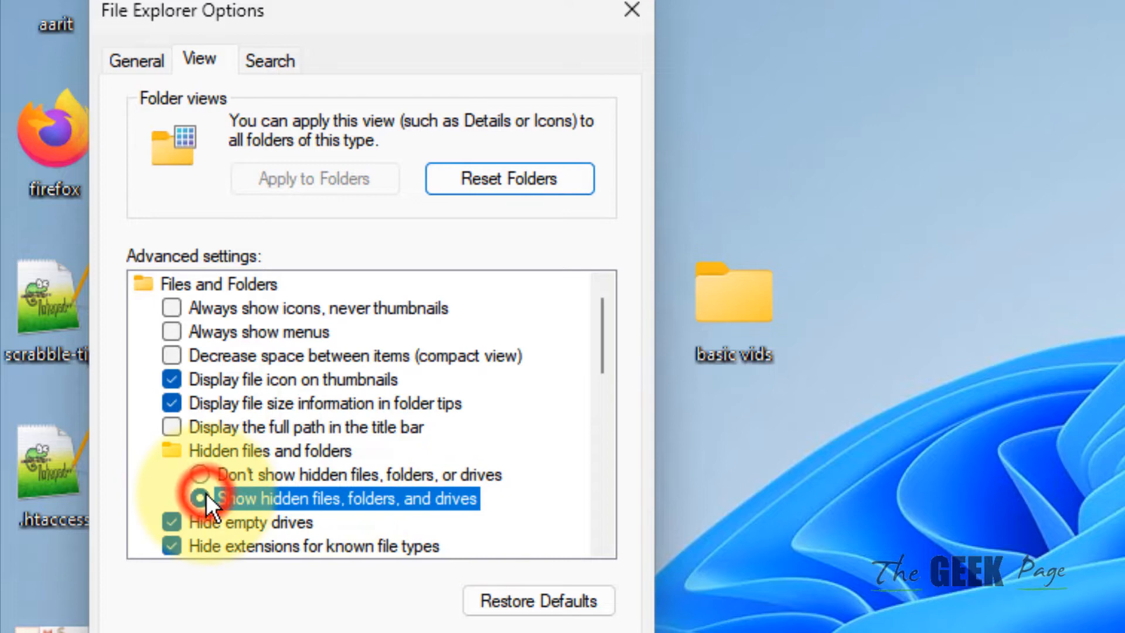
scroll(down, 3)
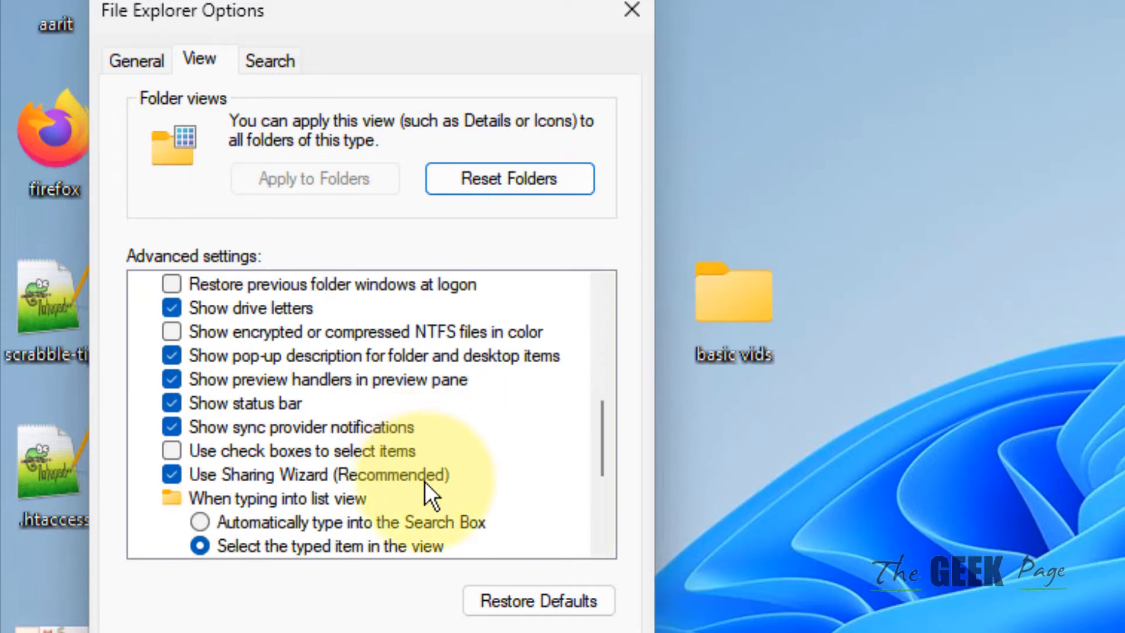
scroll(down, 3)
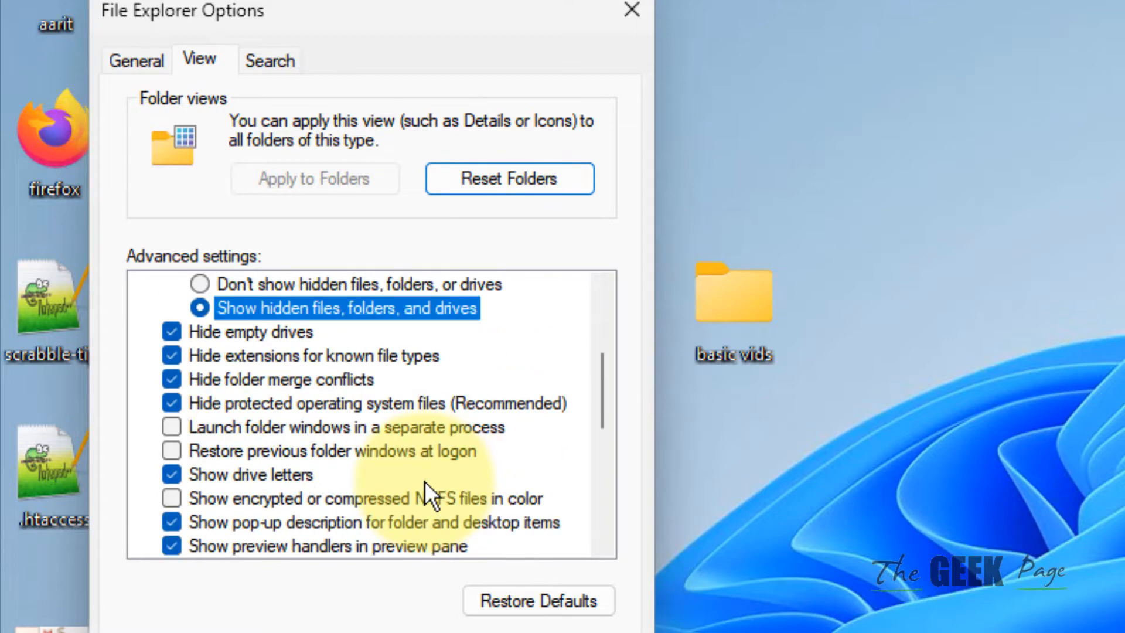
scroll(down, 3)
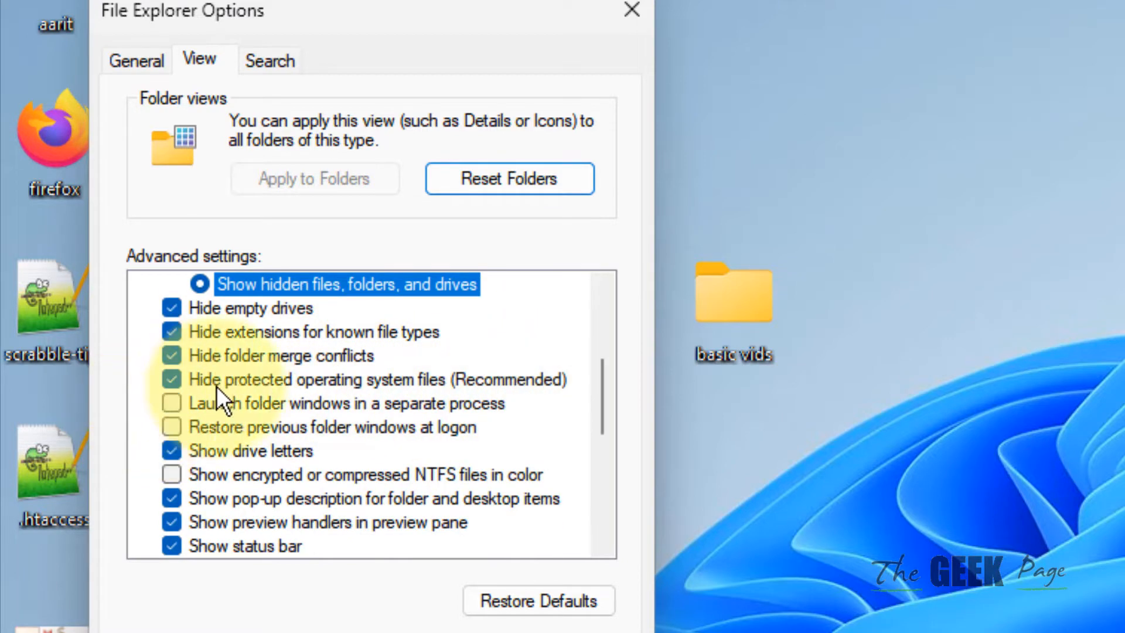
click(172, 380)
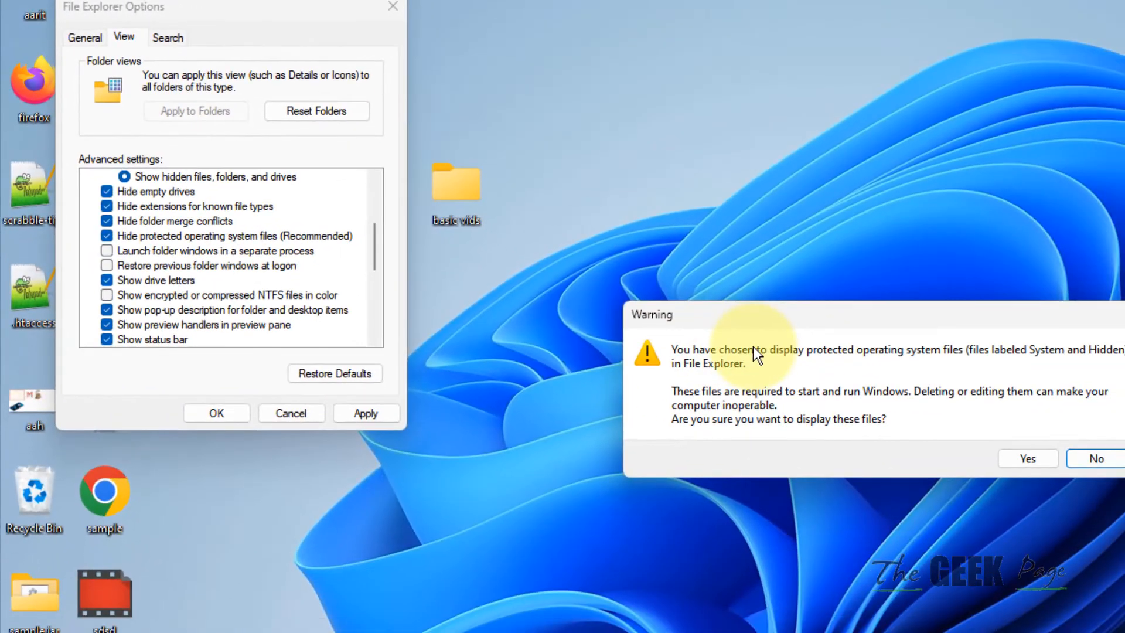
click(1027, 458)
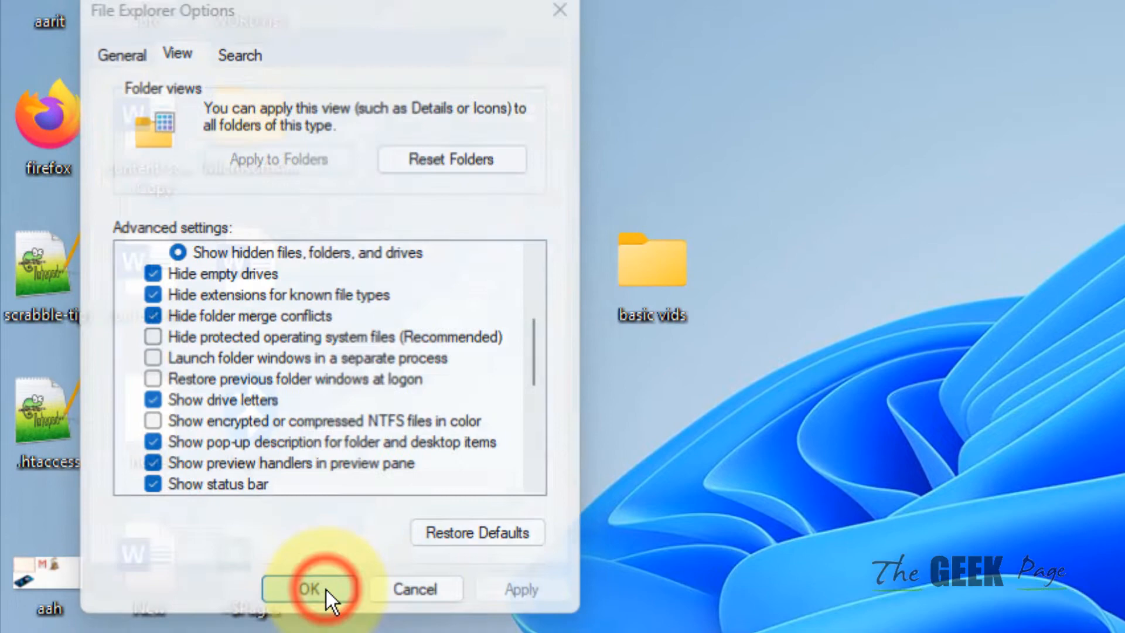
click(313, 588)
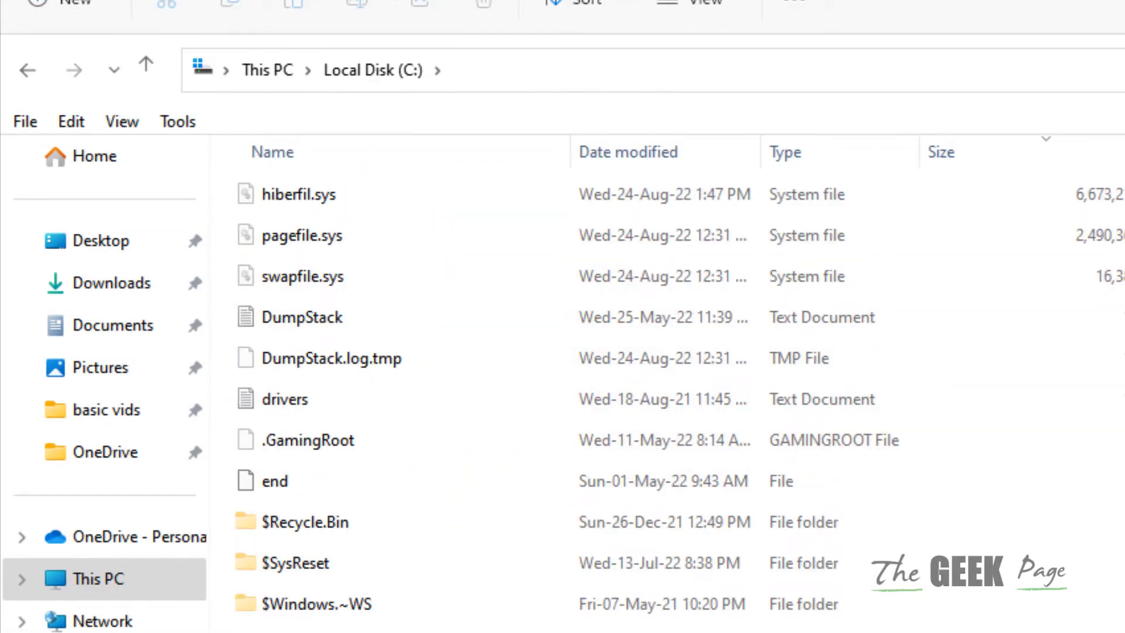
View Properties of hiberfil.sys (6.36 GB) and pagefile.sys (2.37 GB) on C:
click(298, 195)
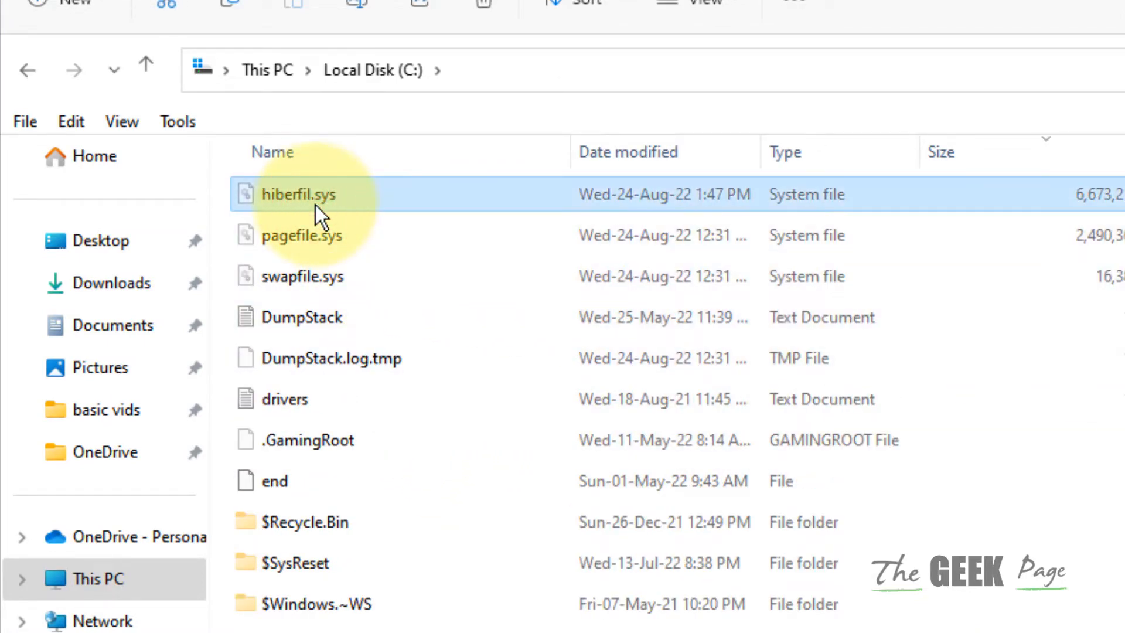
click(227, 238)
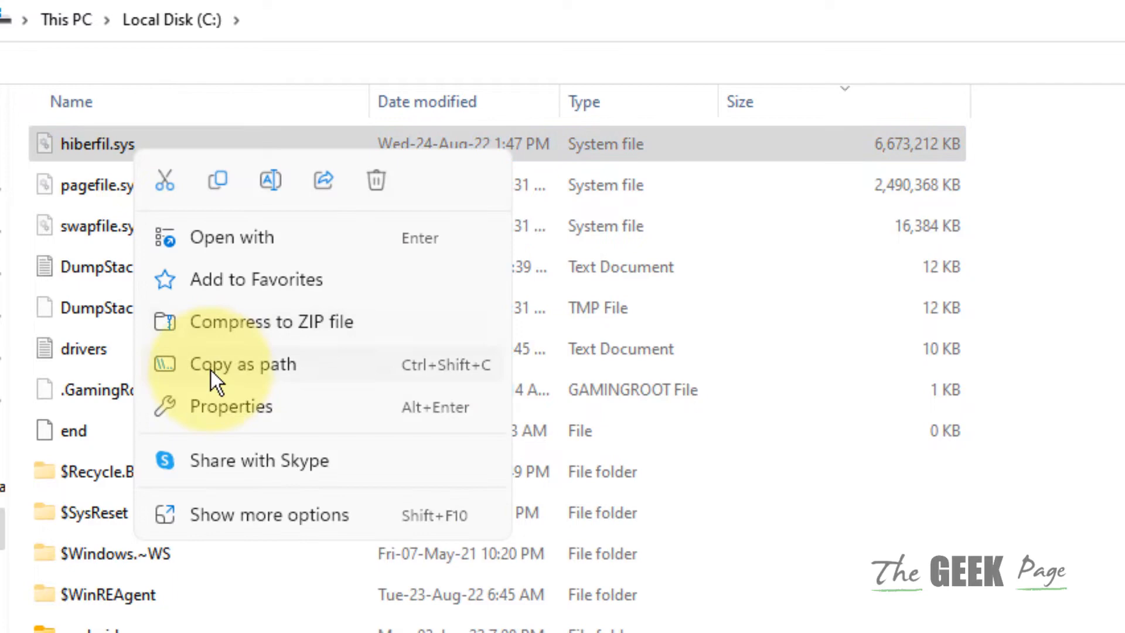
click(231, 406)
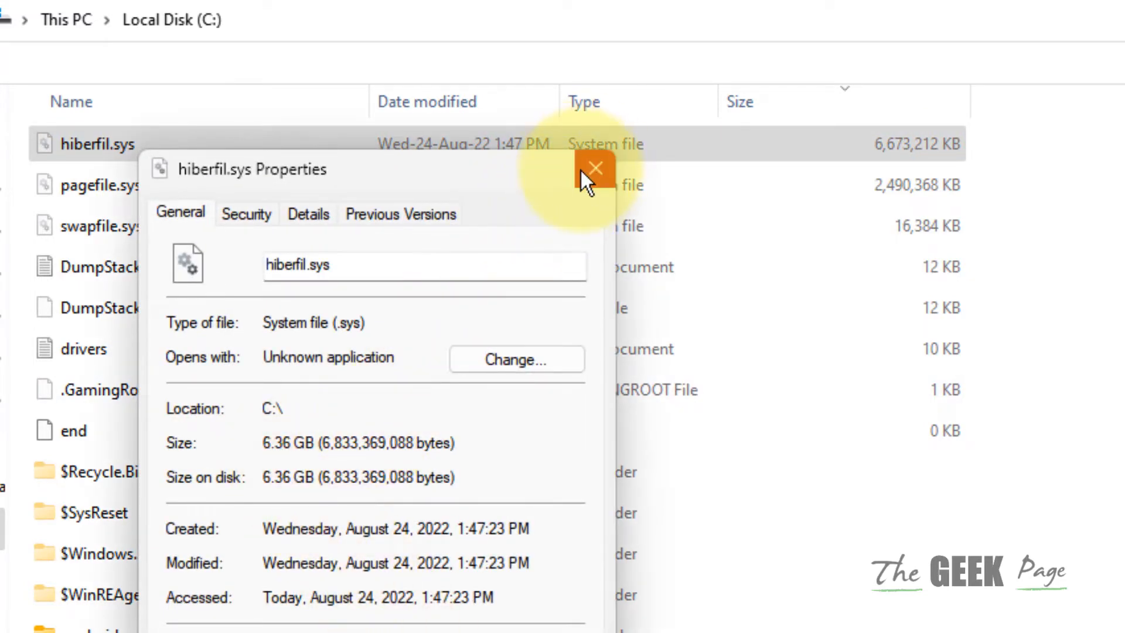
click(595, 166)
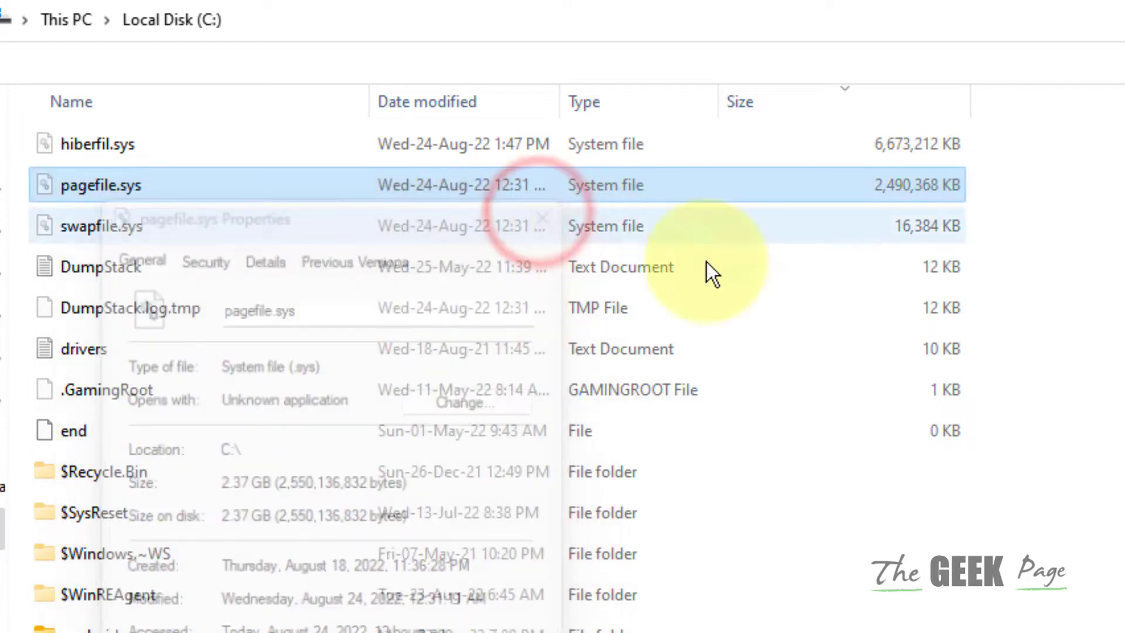
click(538, 216)
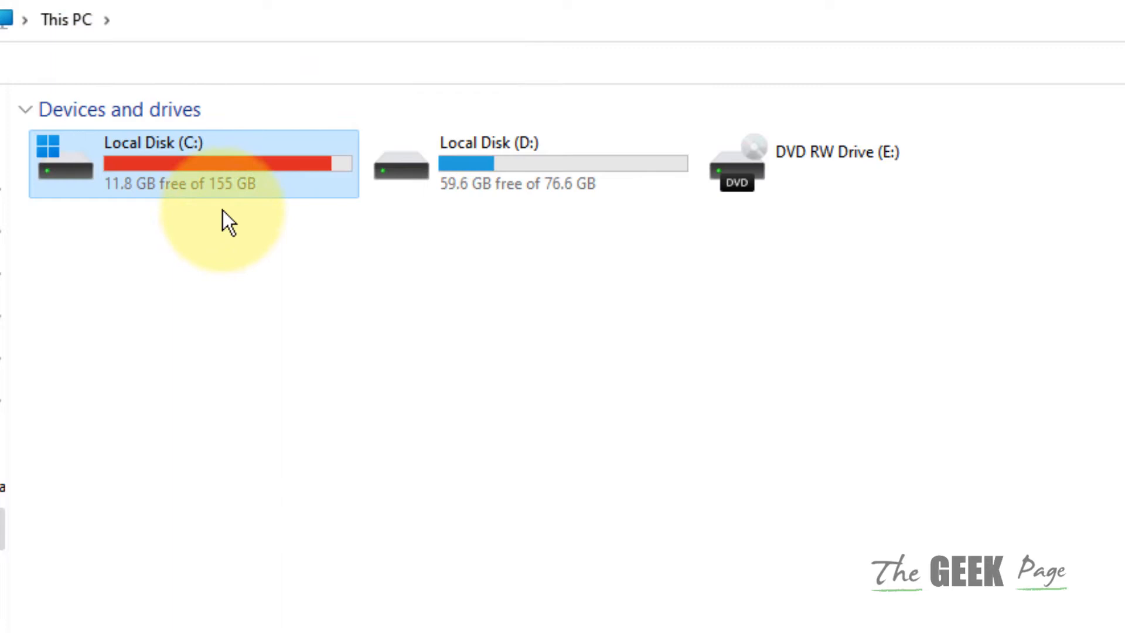
Open Local Disk (C:) from This PC, then bring up Windows Search
click(215, 166)
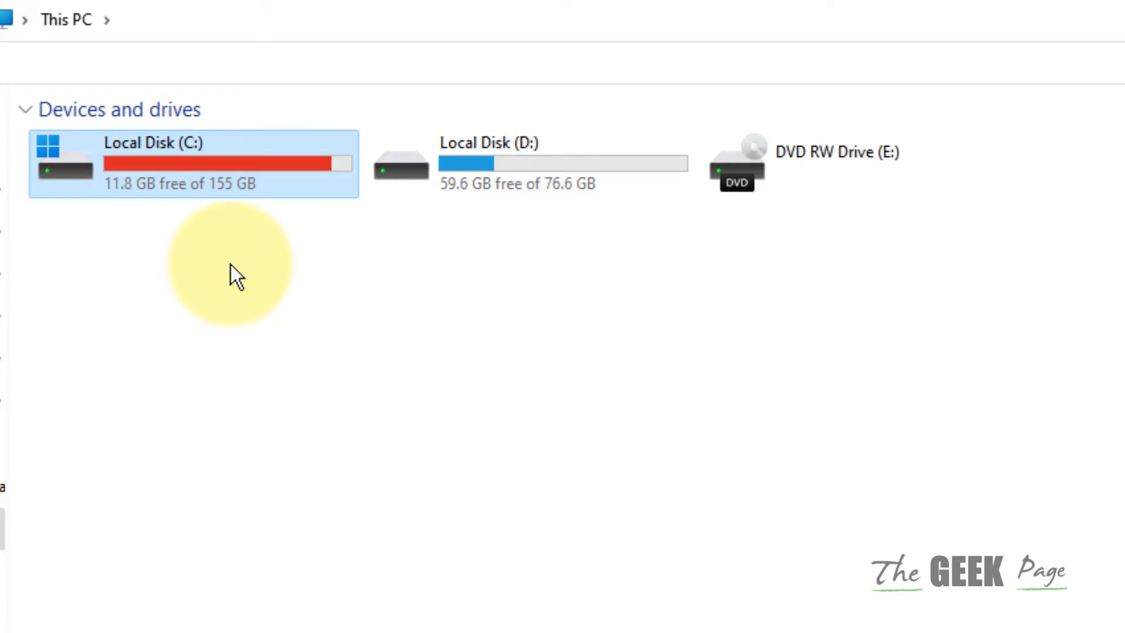
click(229, 266)
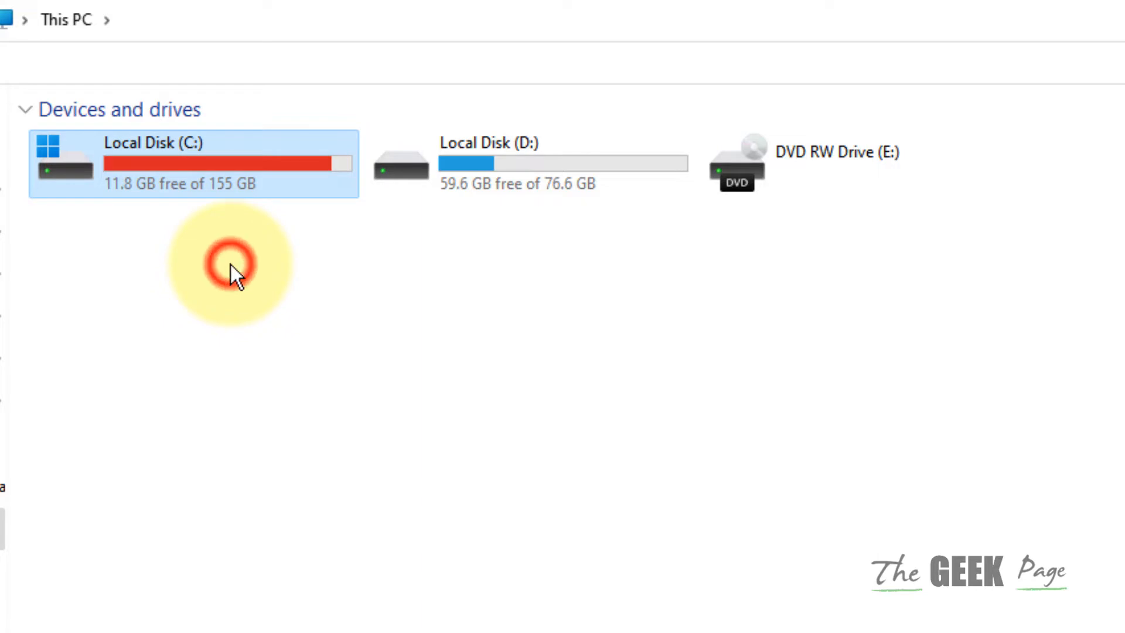
mouse_move(199, 181)
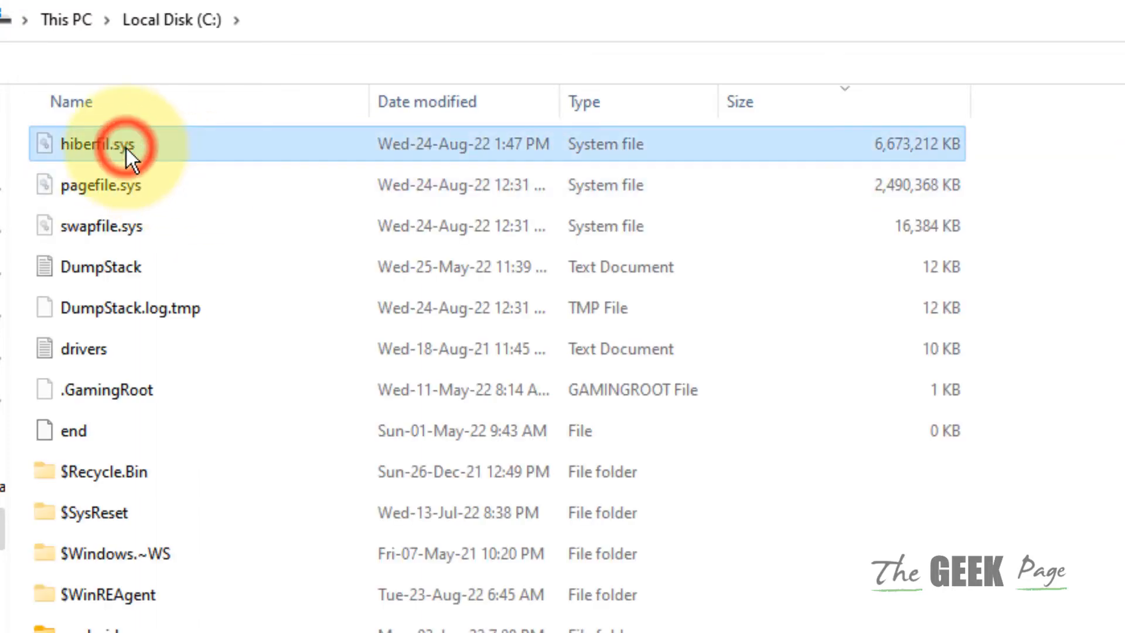
mouse_move(308, 198)
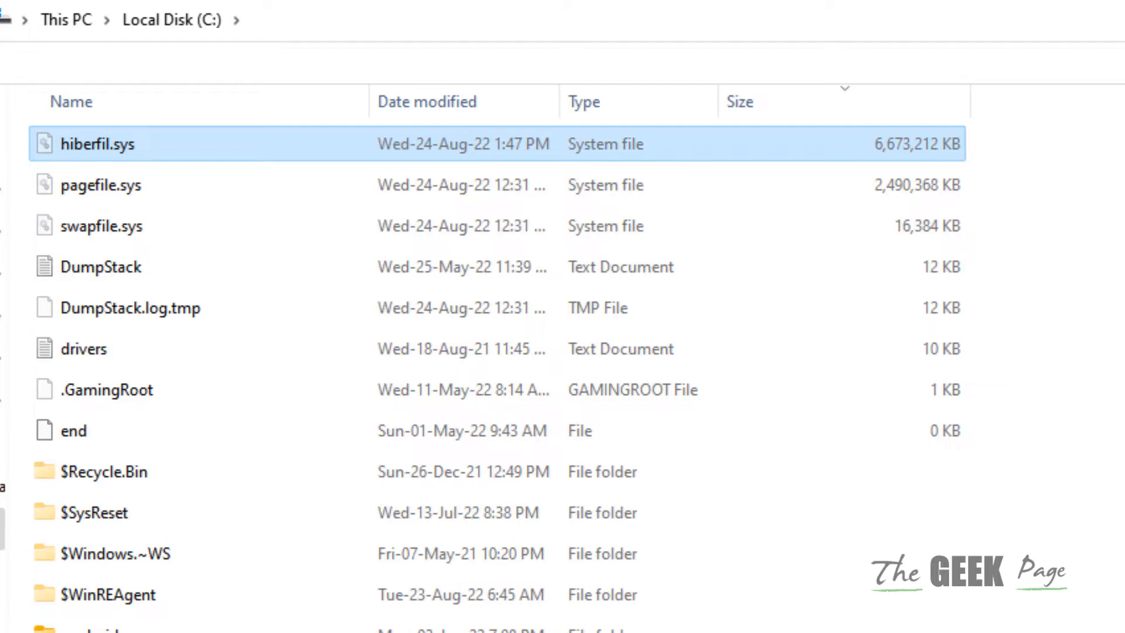
click(103, 225)
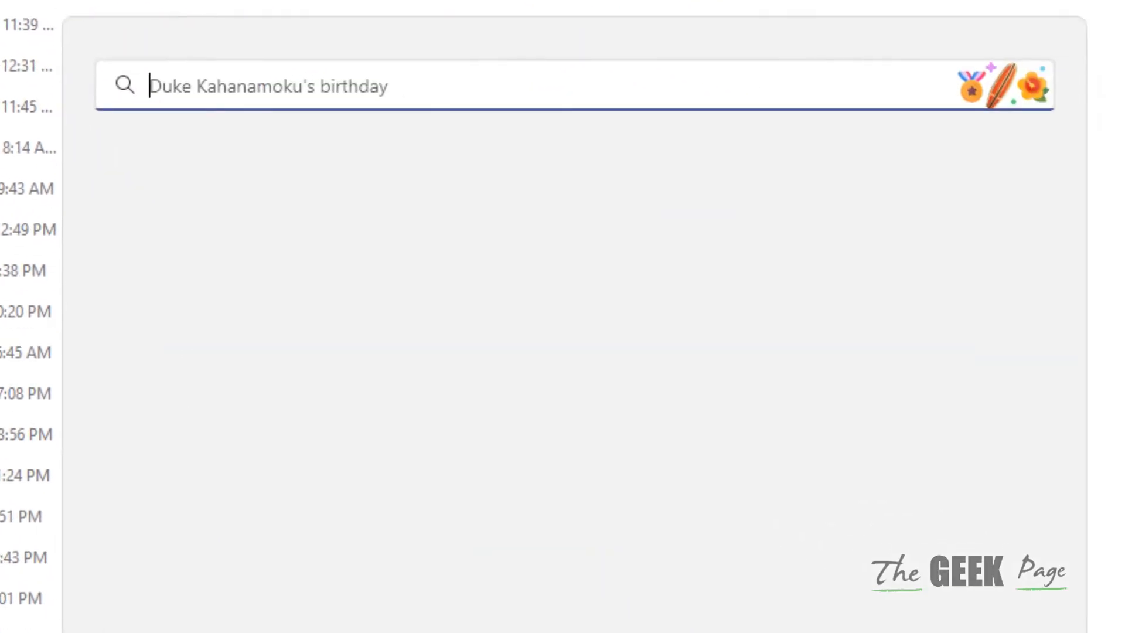
Run 'powercfg -h off' in an administrator Command Prompt to disable hibernation
text(command prompt)
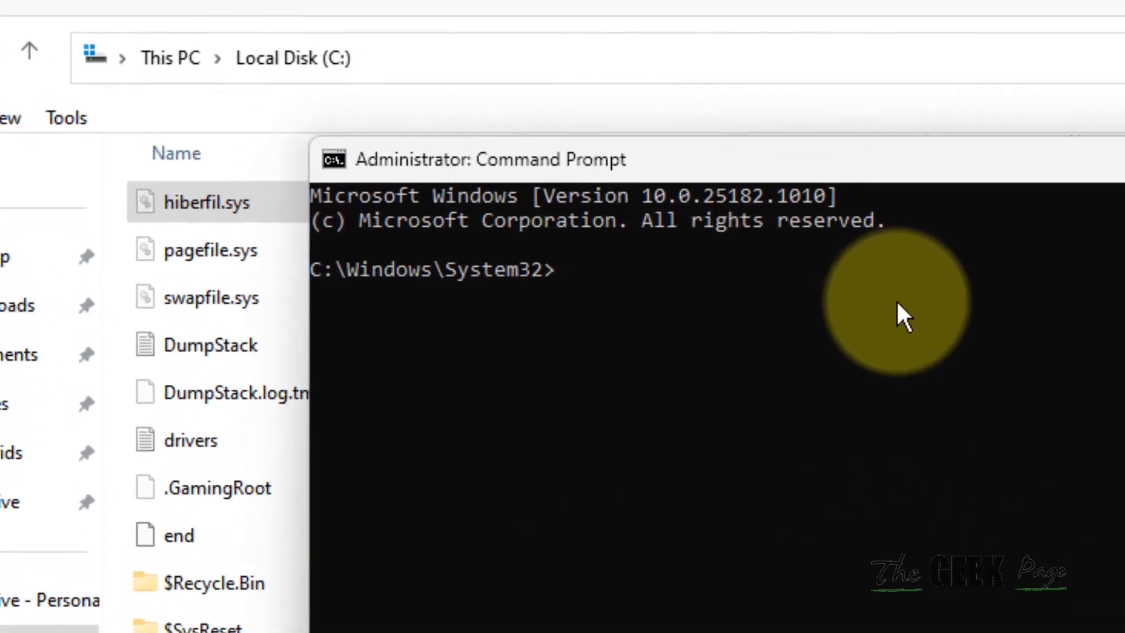
text(powercfg -)
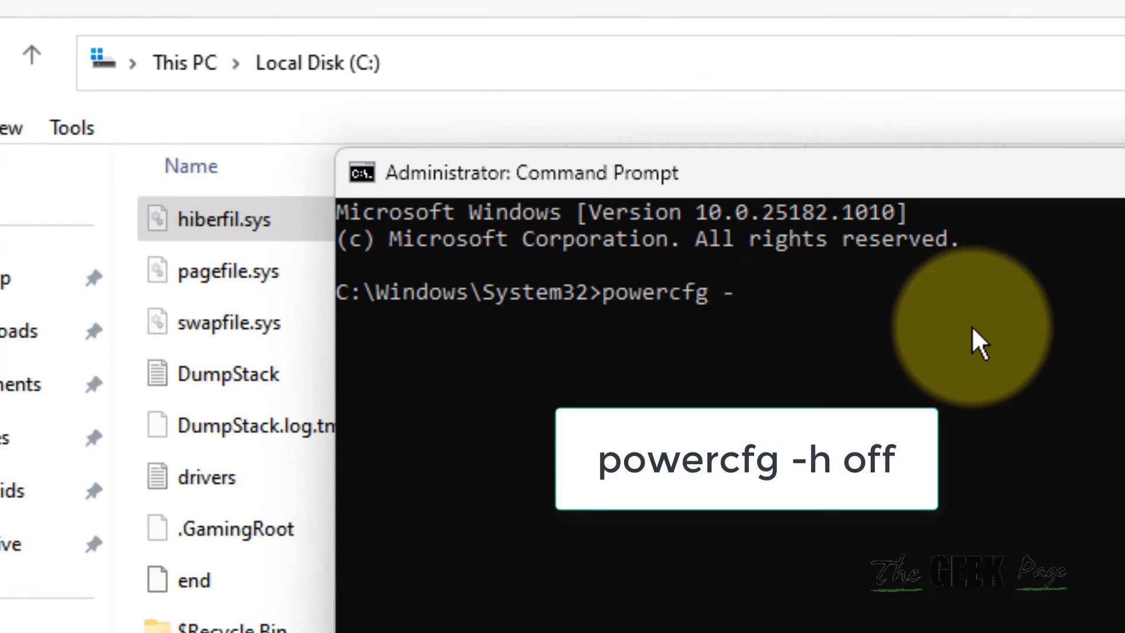
text(h)
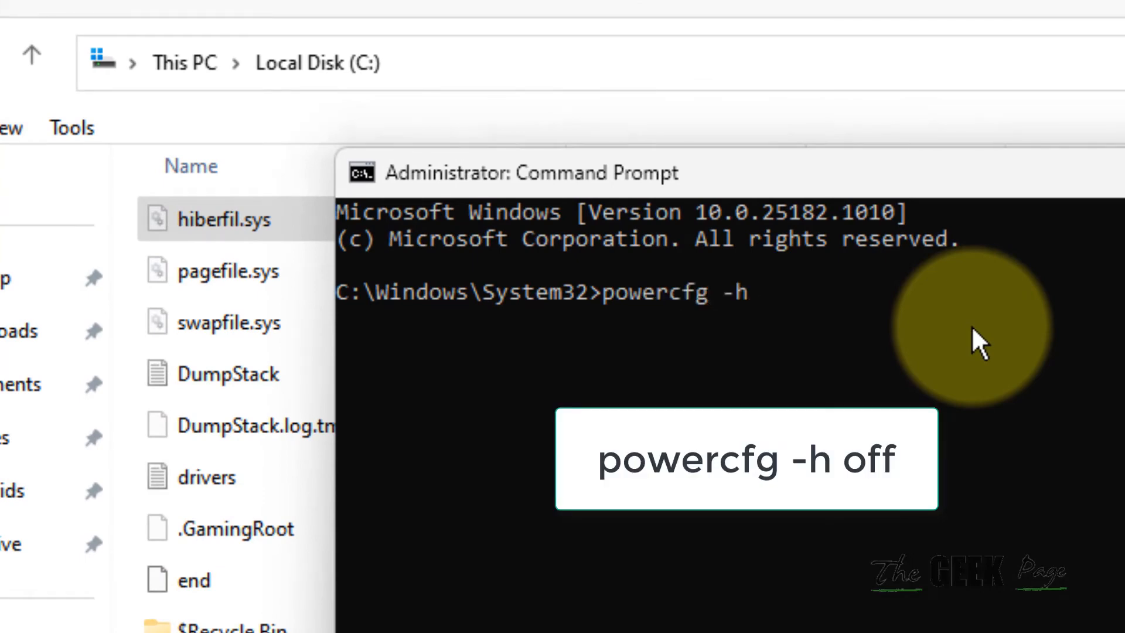
text(off)
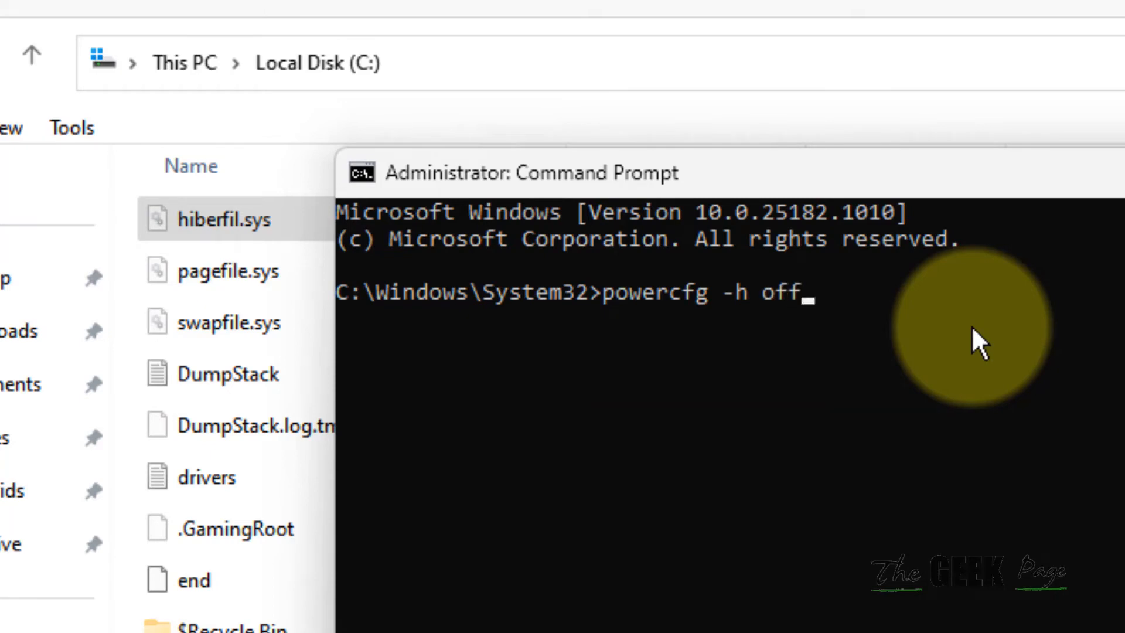
key(enter)
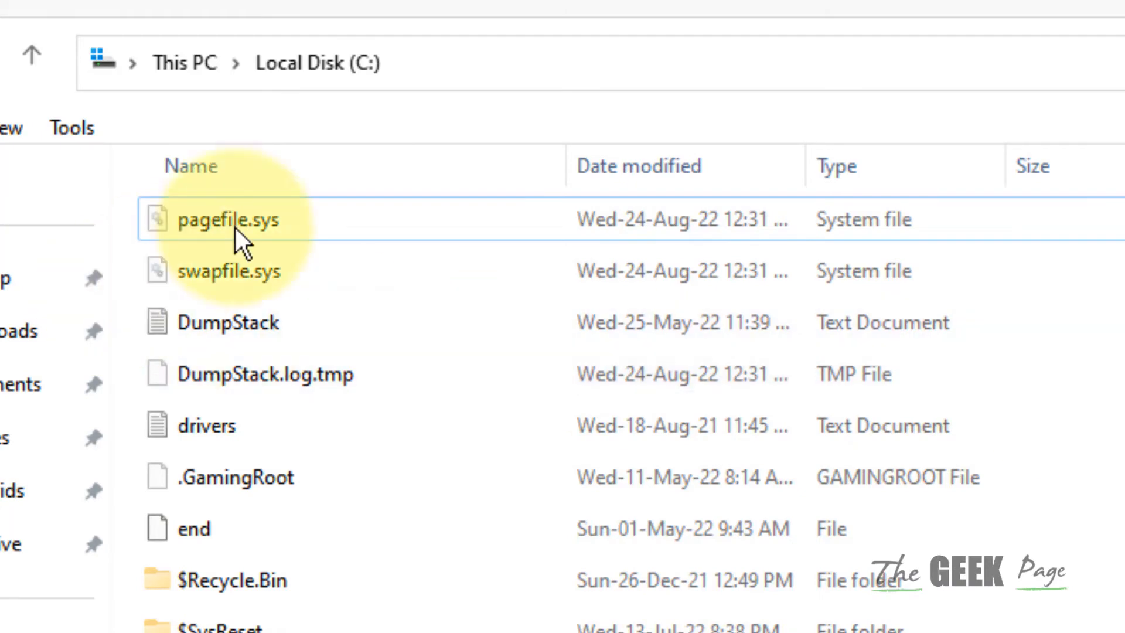
Inspect pagefile.sys and swapfile.sys on C:, confirming hiberfil.sys no longer appears
click(184, 63)
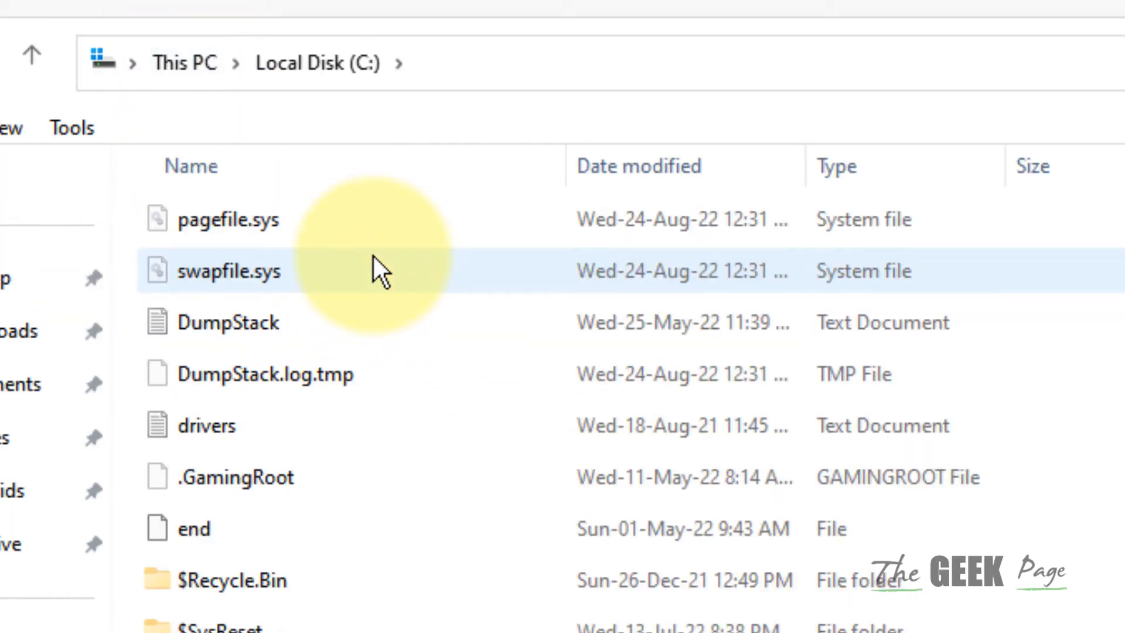
click(228, 219)
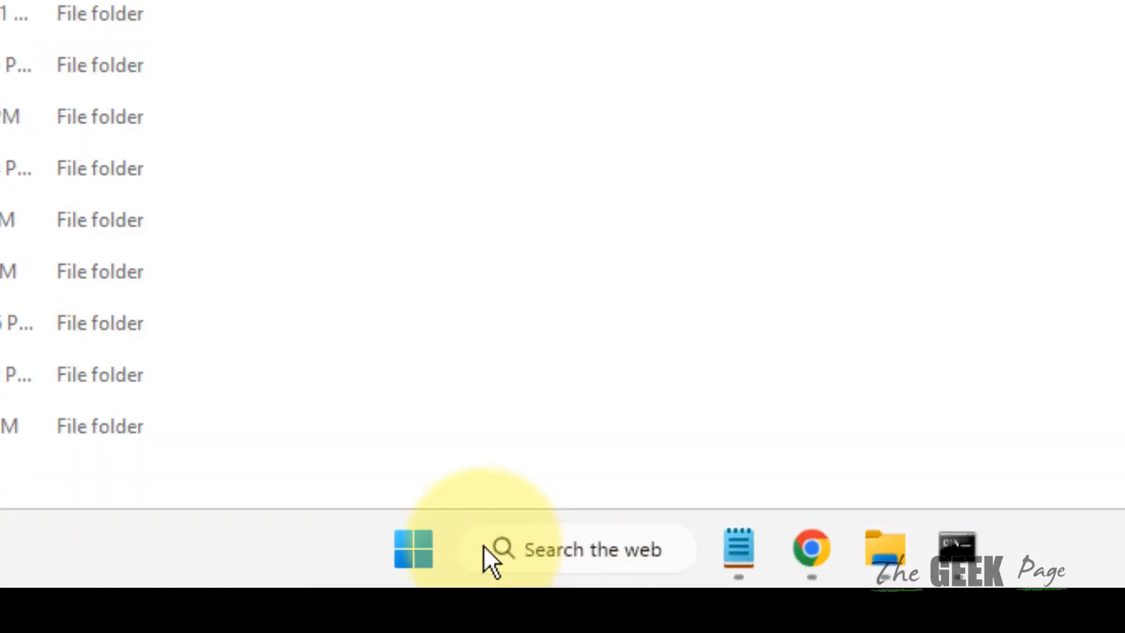
mouse_move(385, 378)
text(SYSDM)
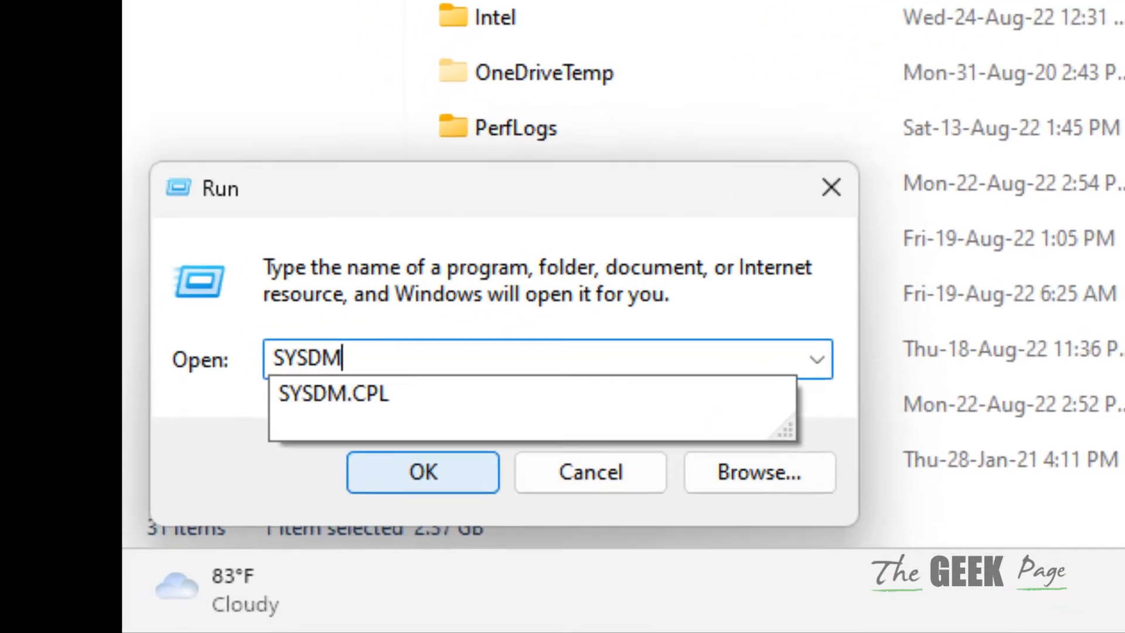
Run SYSDM.CPL from the Run dialog to launch System Properties
click(439, 460)
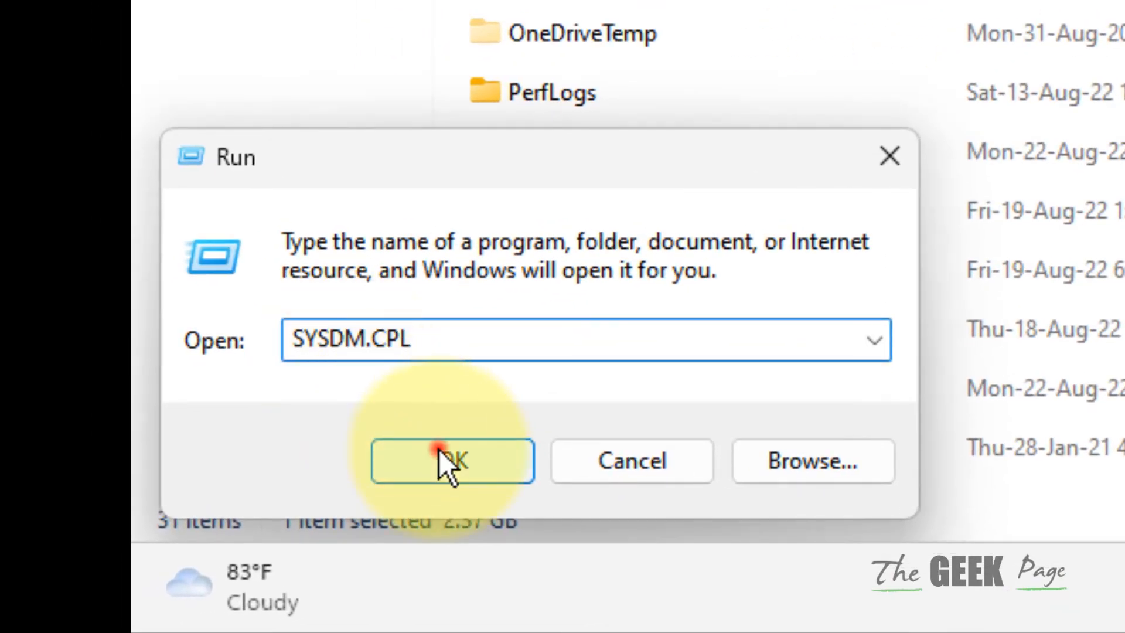
click(441, 461)
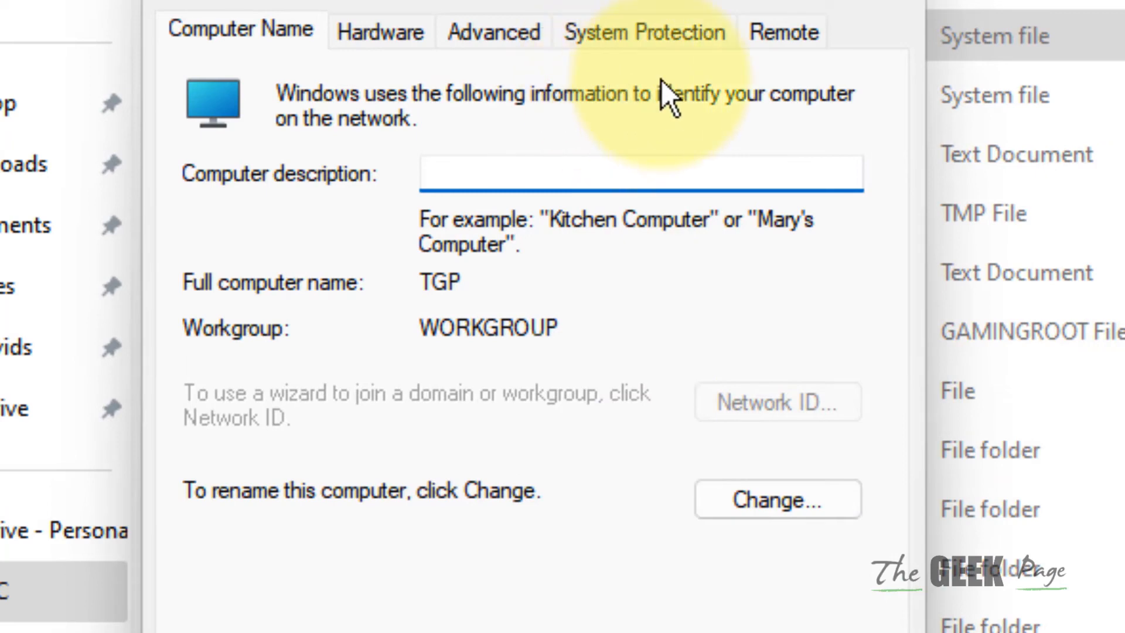
Open Performance Options' Advanced page showing 2432 MB total virtual memory
click(492, 32)
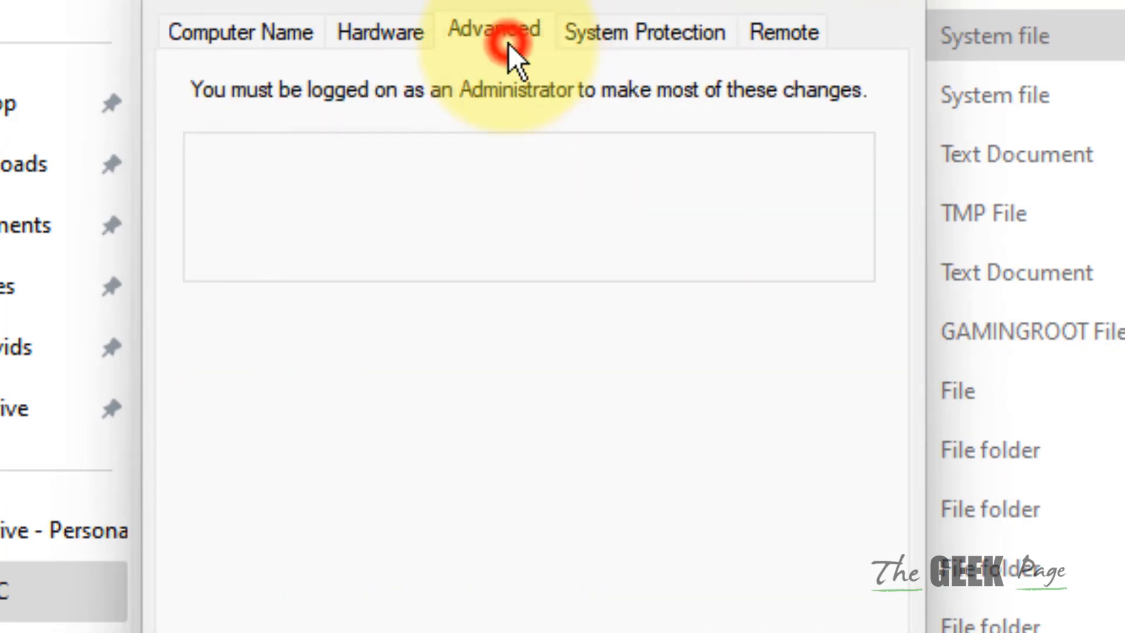
click(497, 32)
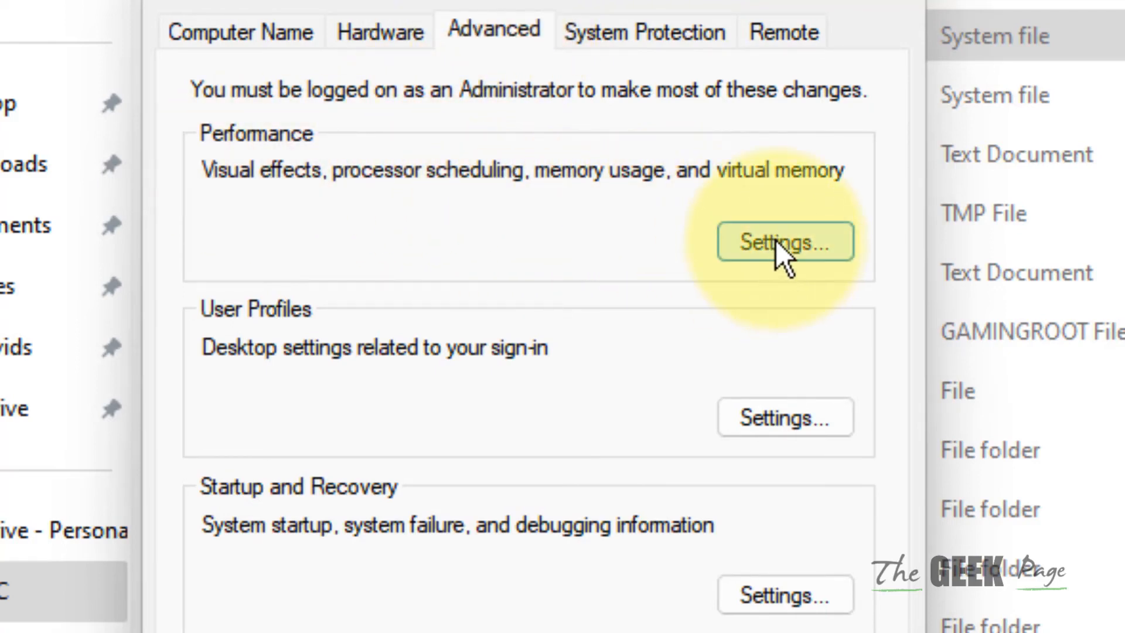
click(785, 241)
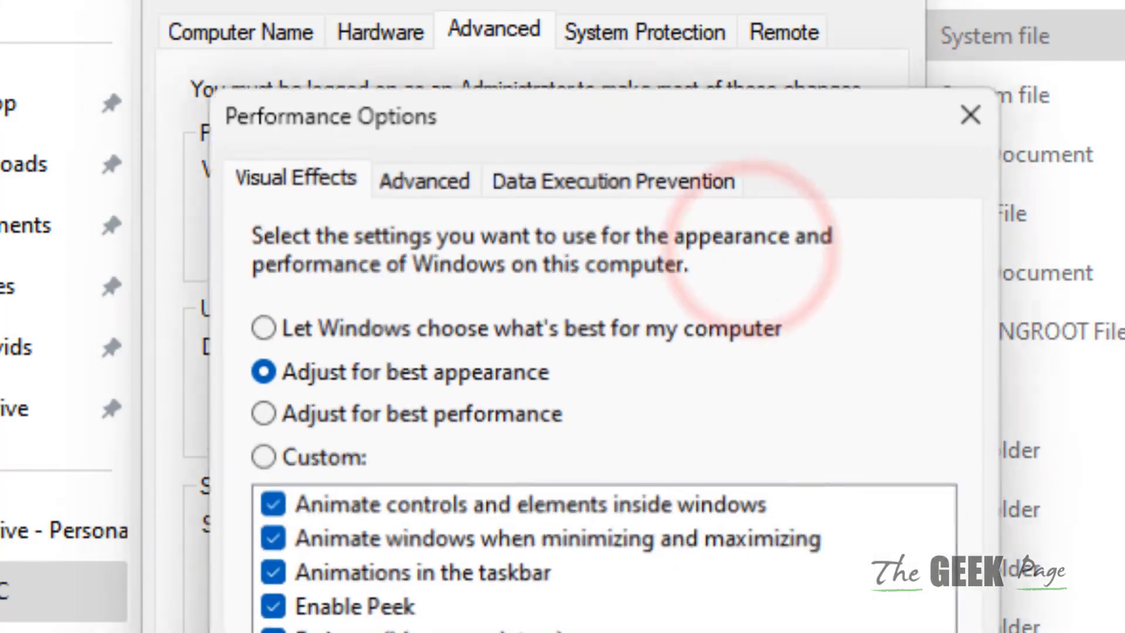
click(425, 179)
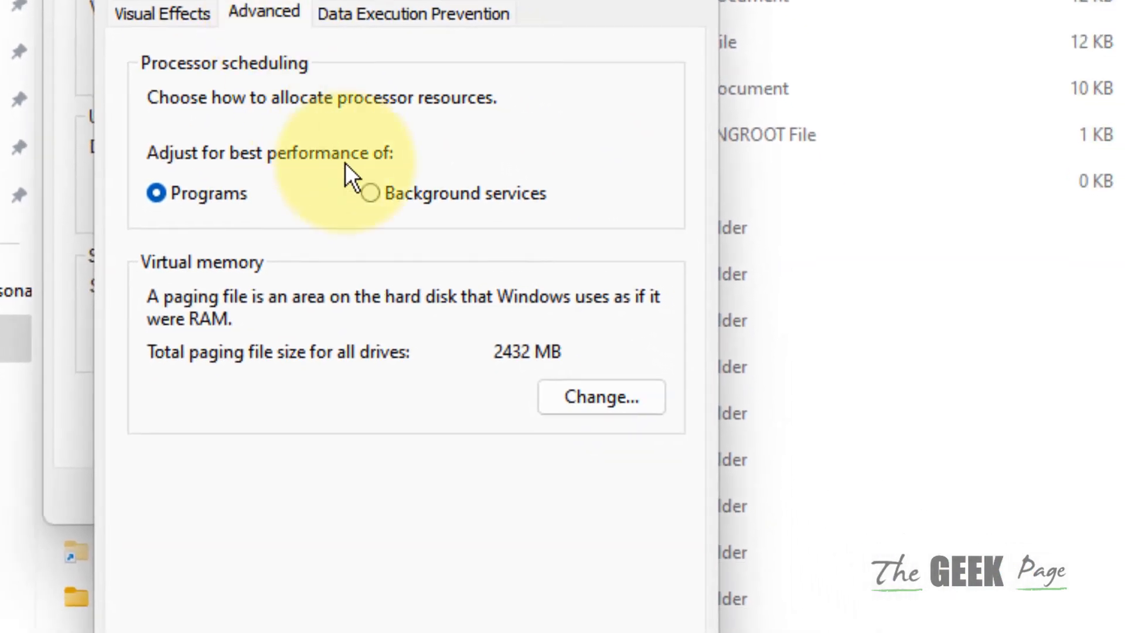
mouse_move(434, 407)
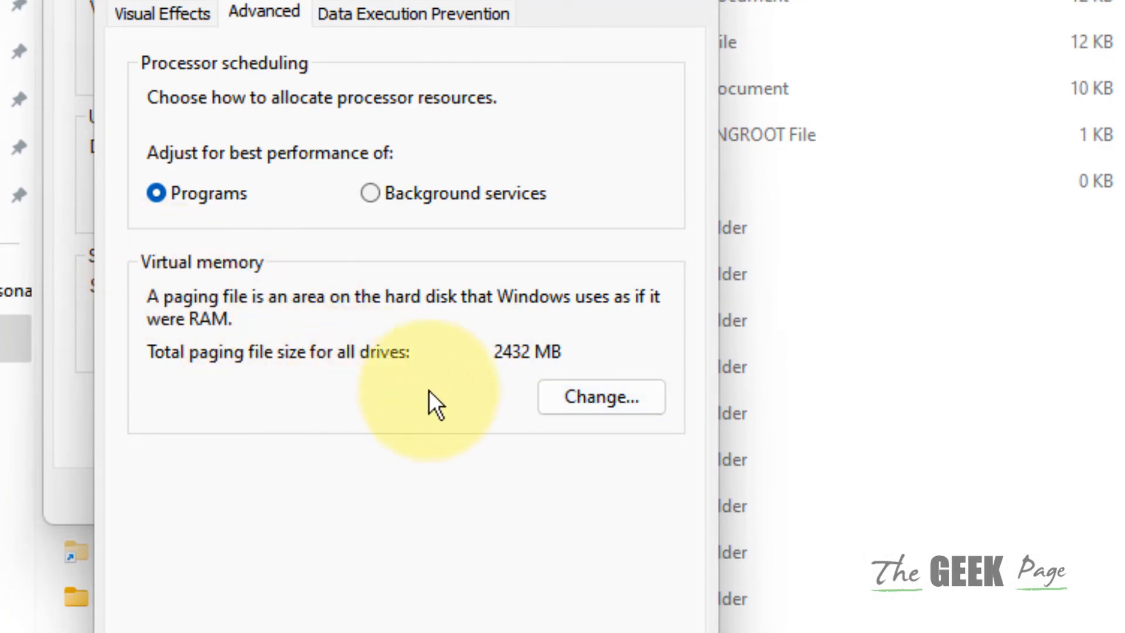
Turn off automatic paging file management and set drive C: to No paging file
click(601, 397)
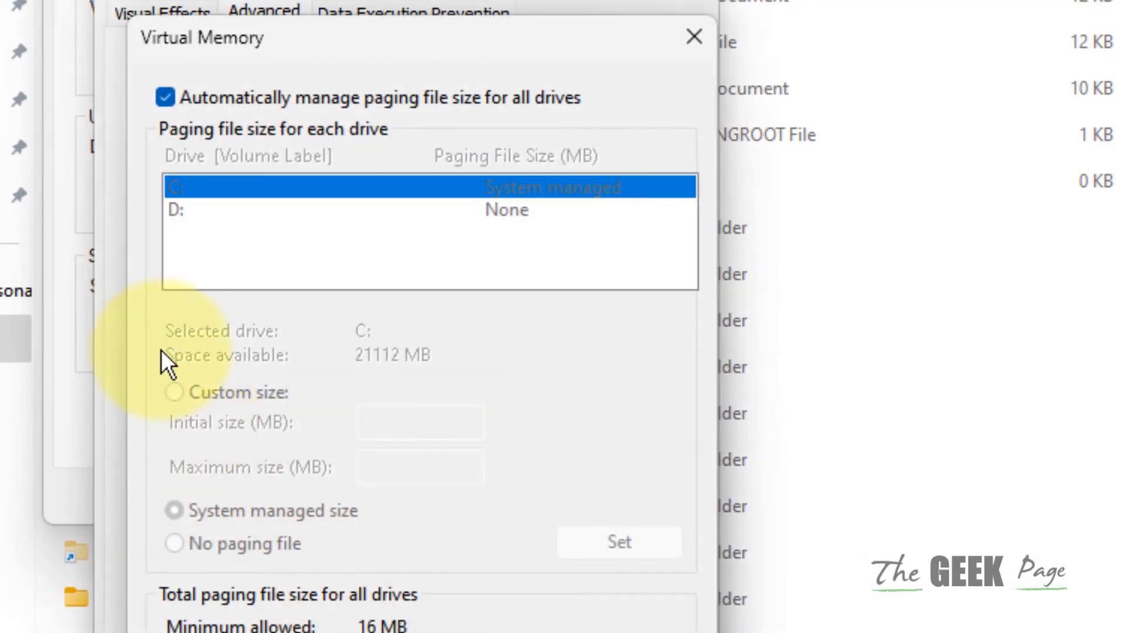
click(164, 97)
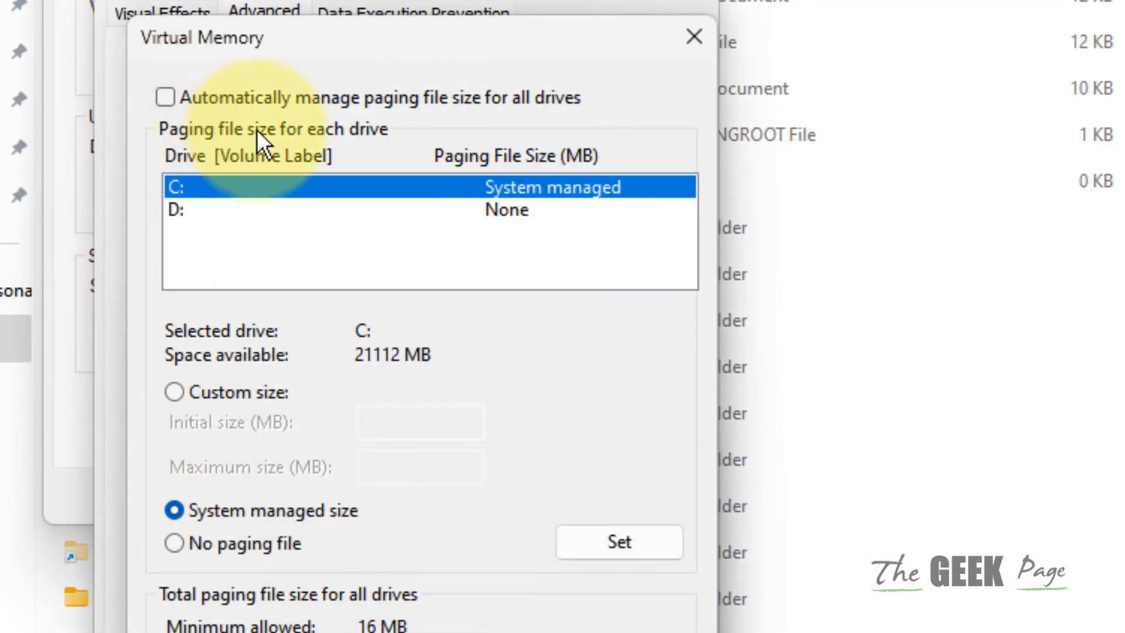
mouse_move(467, 215)
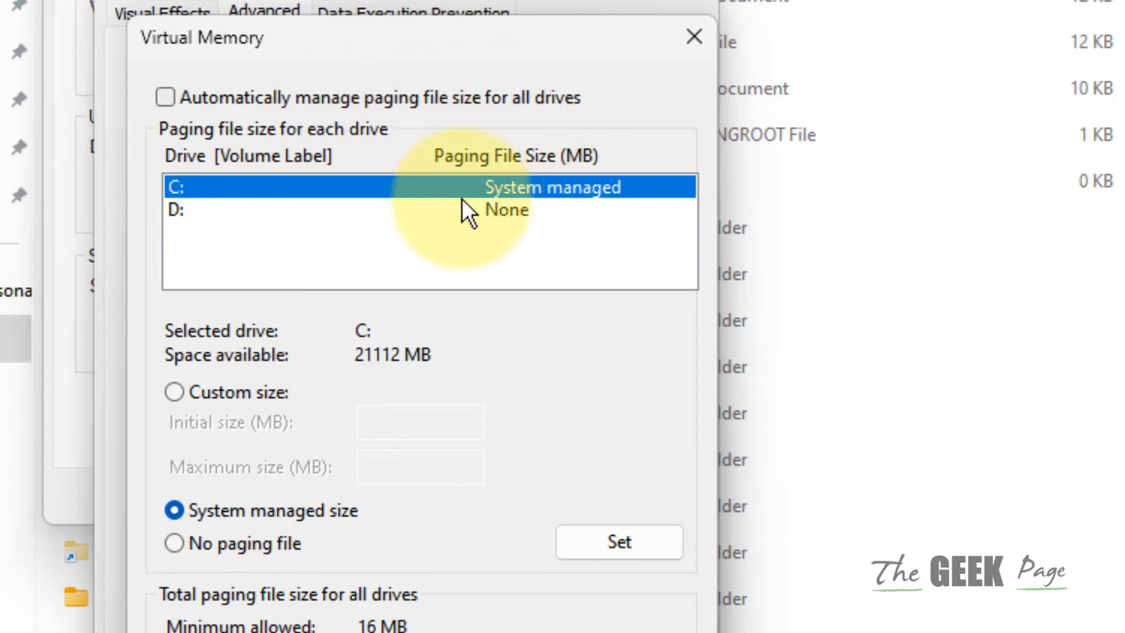
click(175, 544)
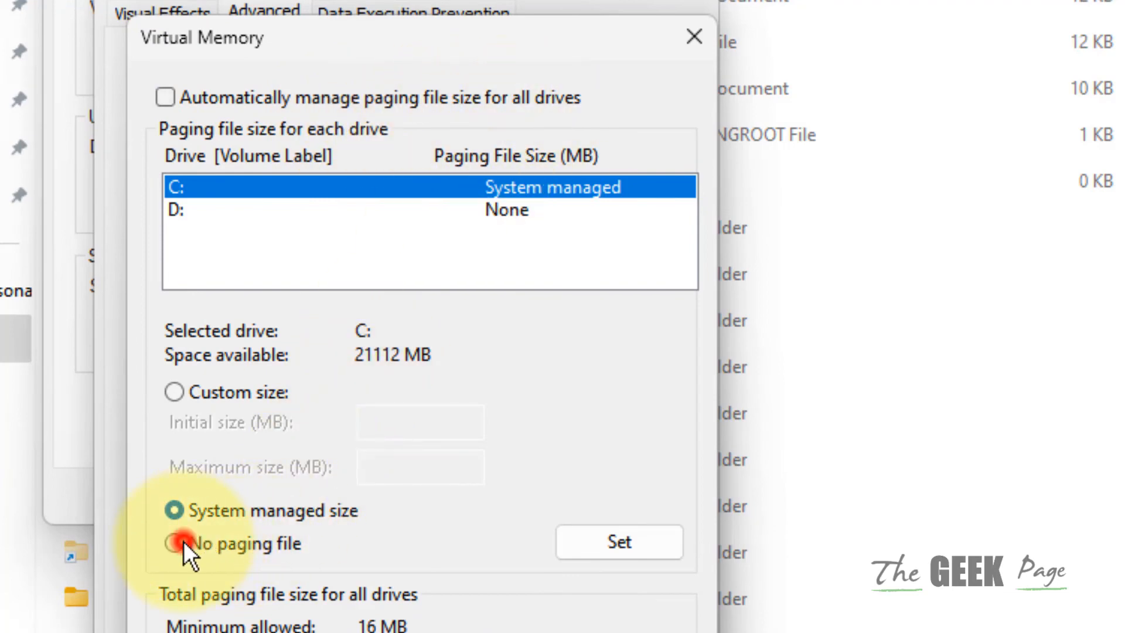
click(174, 544)
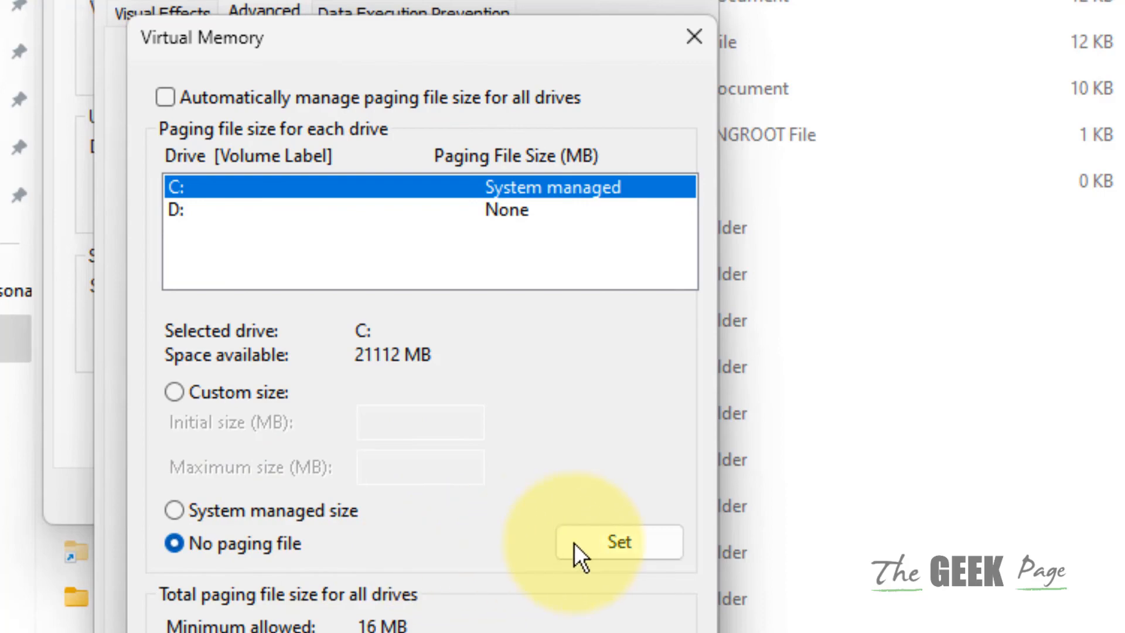
click(619, 542)
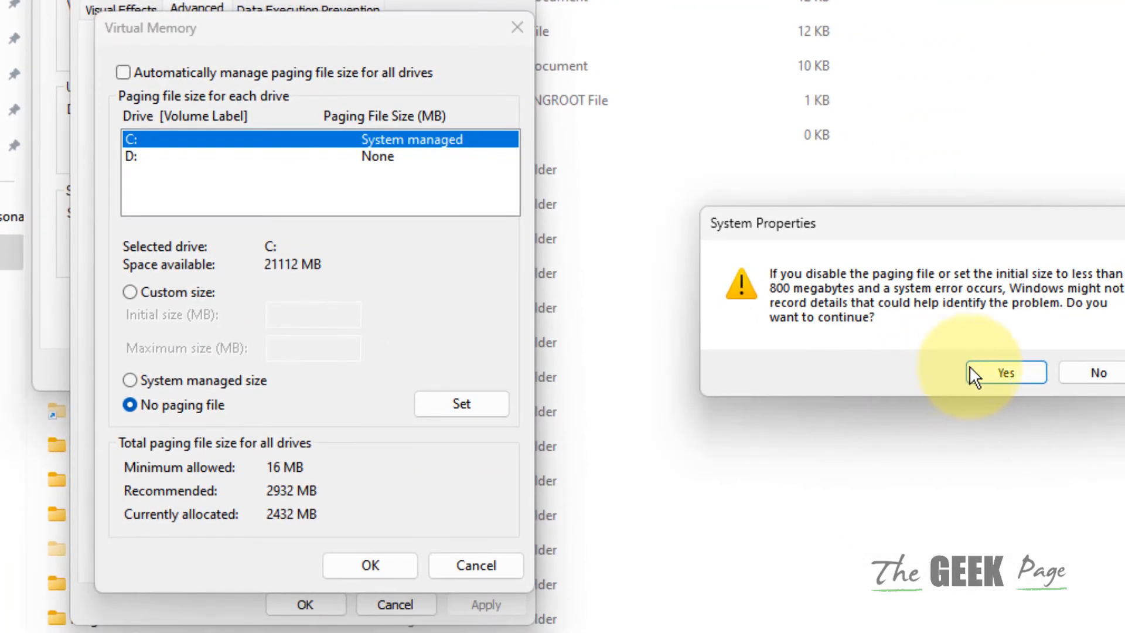
click(1005, 372)
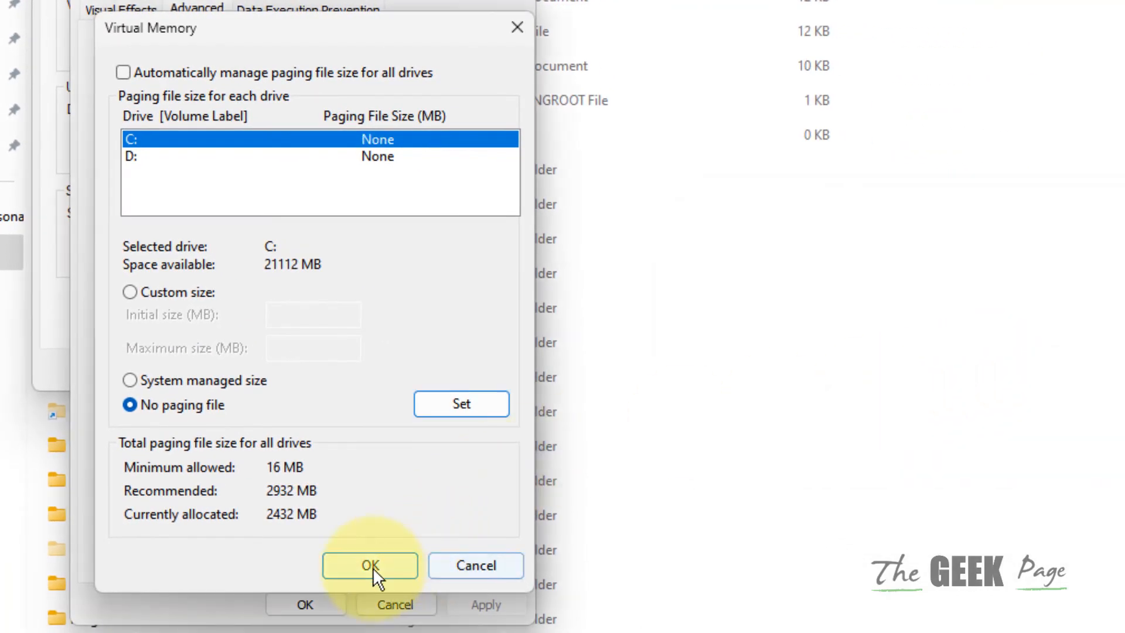
click(369, 565)
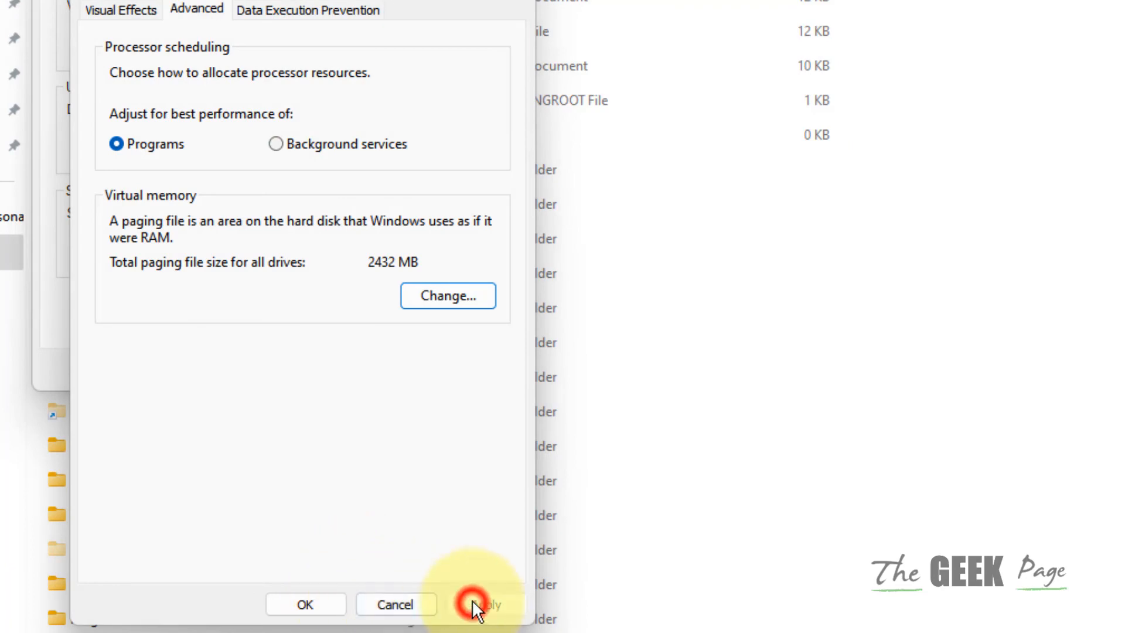
click(466, 620)
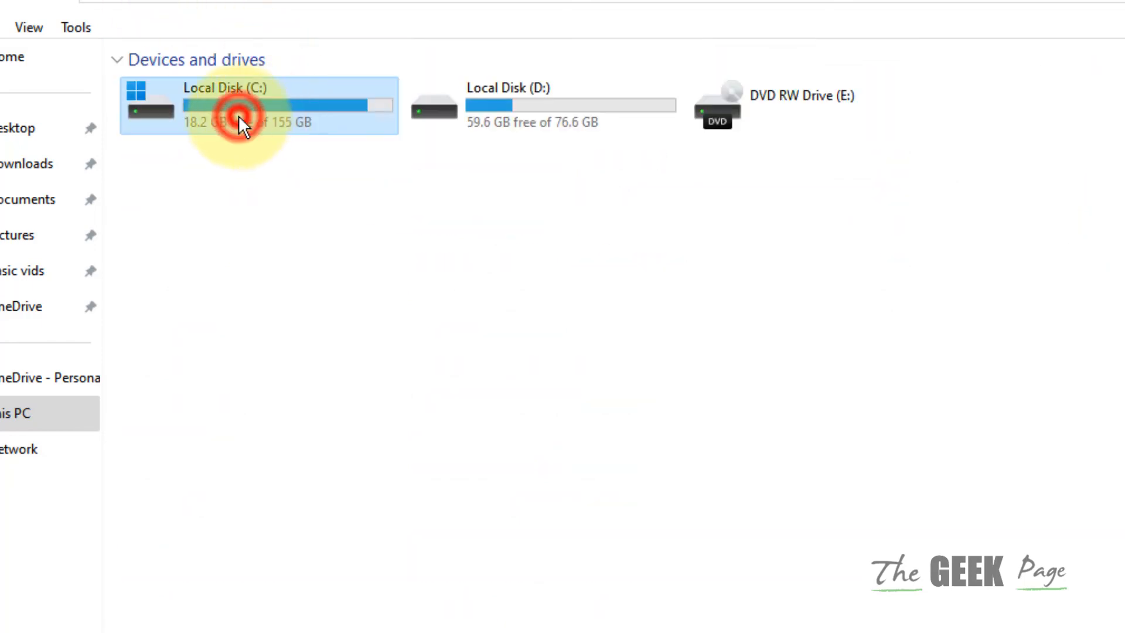
Open Local Disk (C:) to check whether pagefile.sys is still listed
double_click(237, 114)
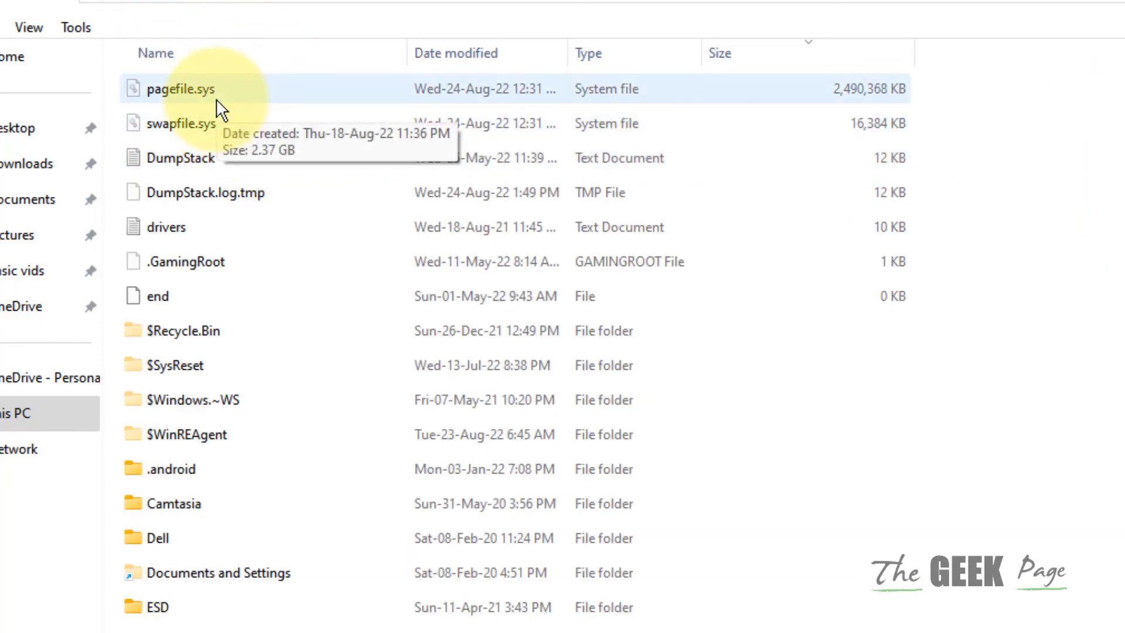